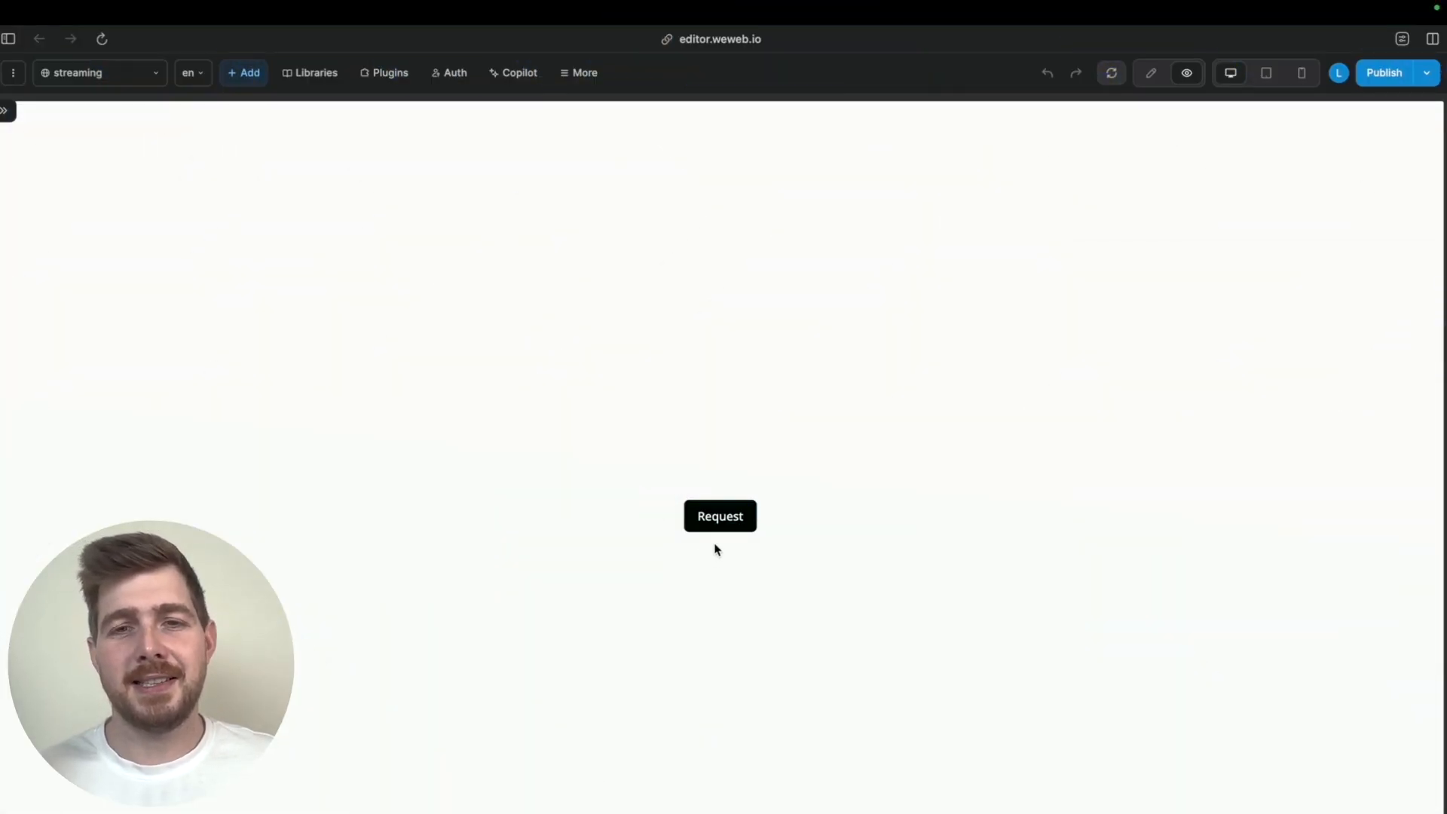
mouse_move(733, 521)
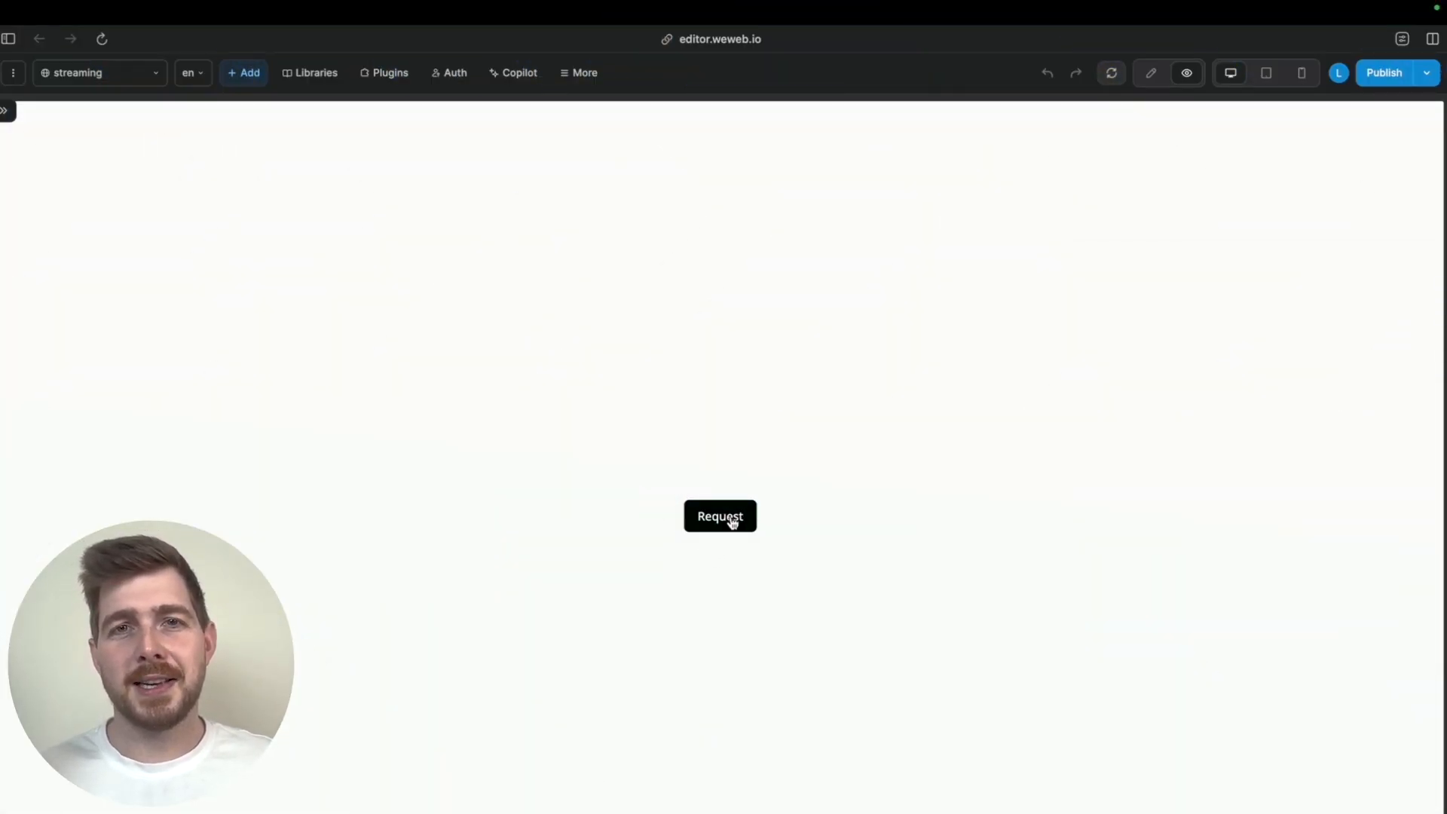
Step: Fire the Request button in preview so ChatGPT's Xano explanation streams onto the page
left_click(721, 515)
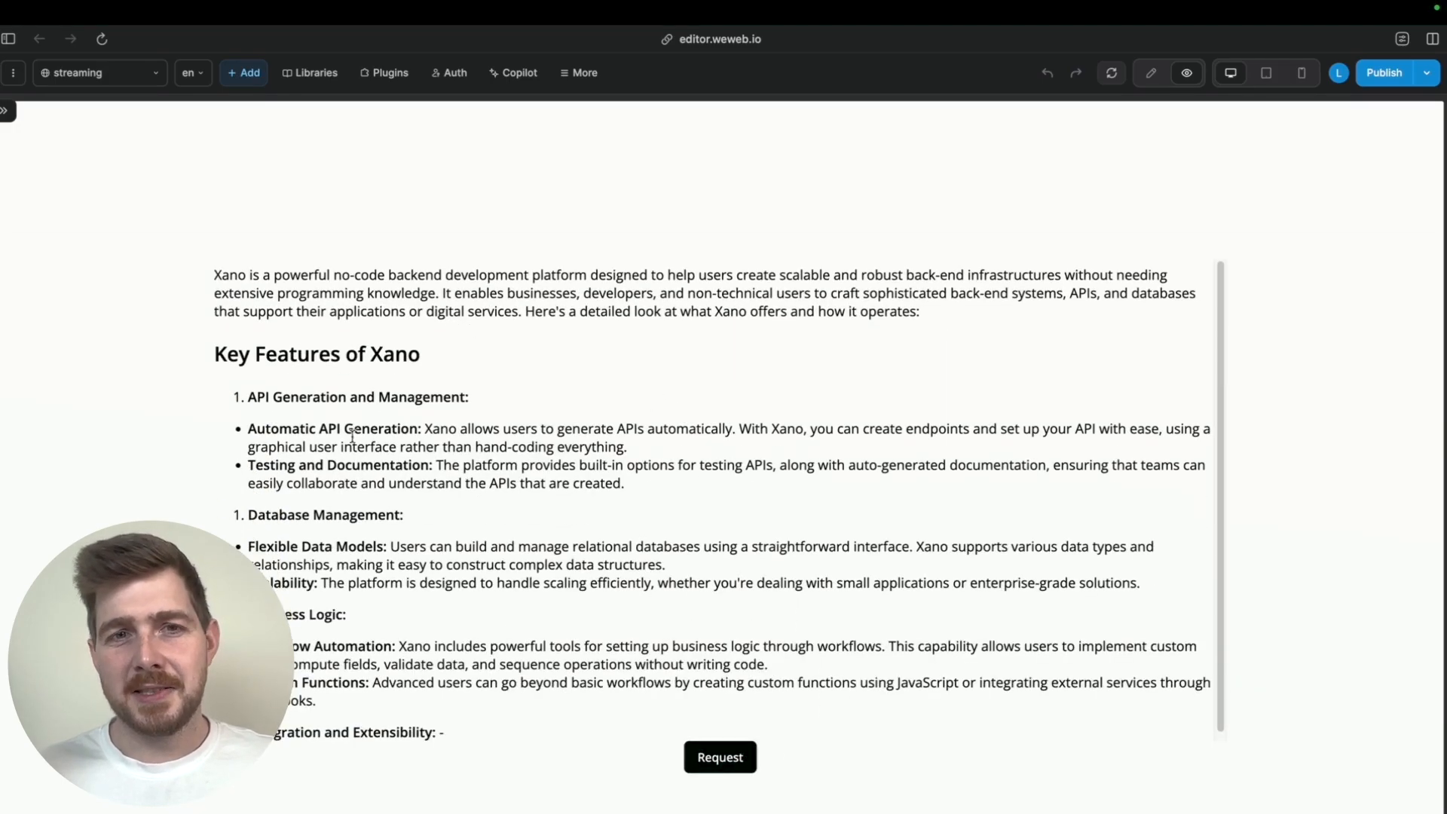
scroll("down", 3)
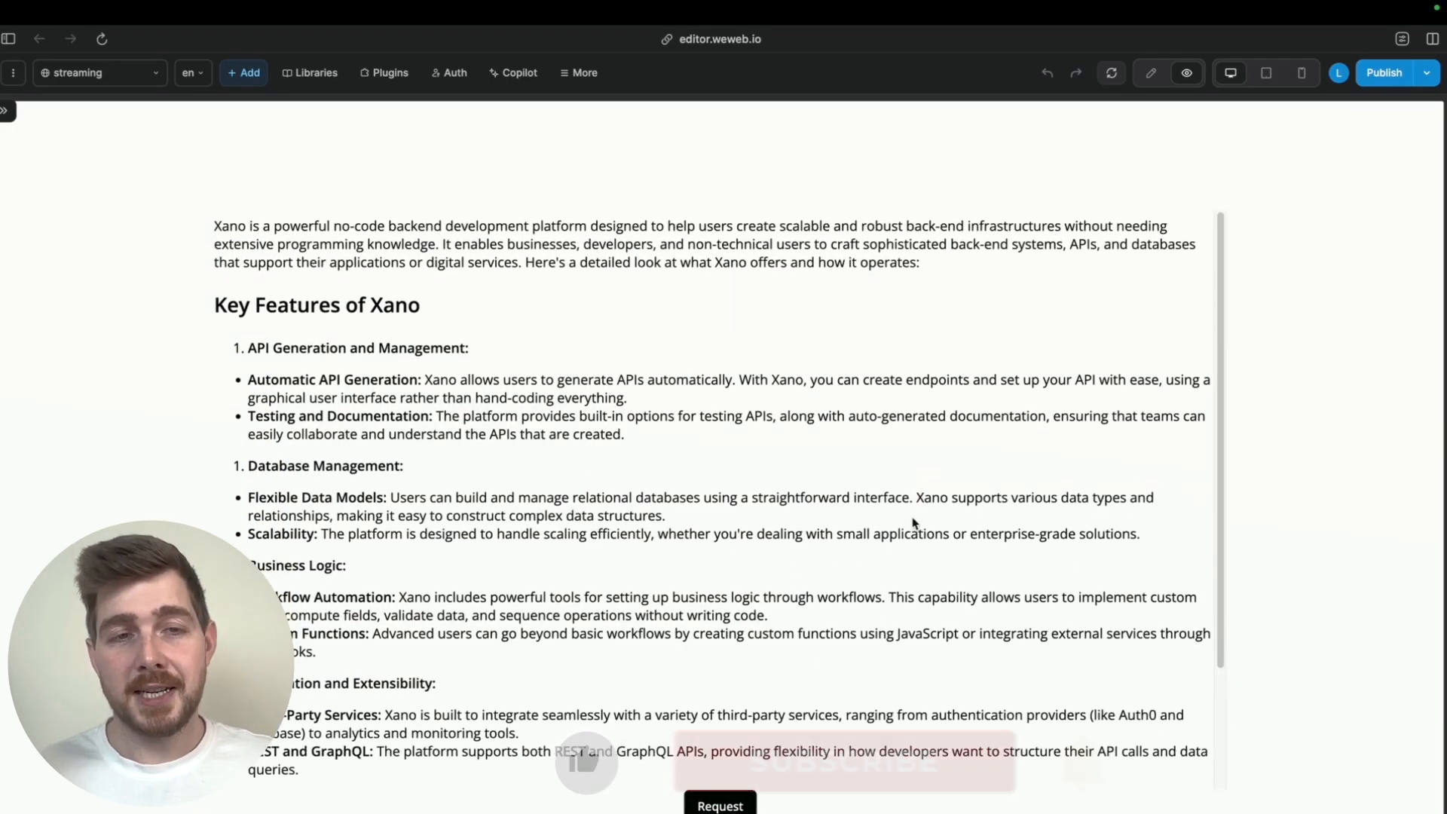
scroll("down", 3)
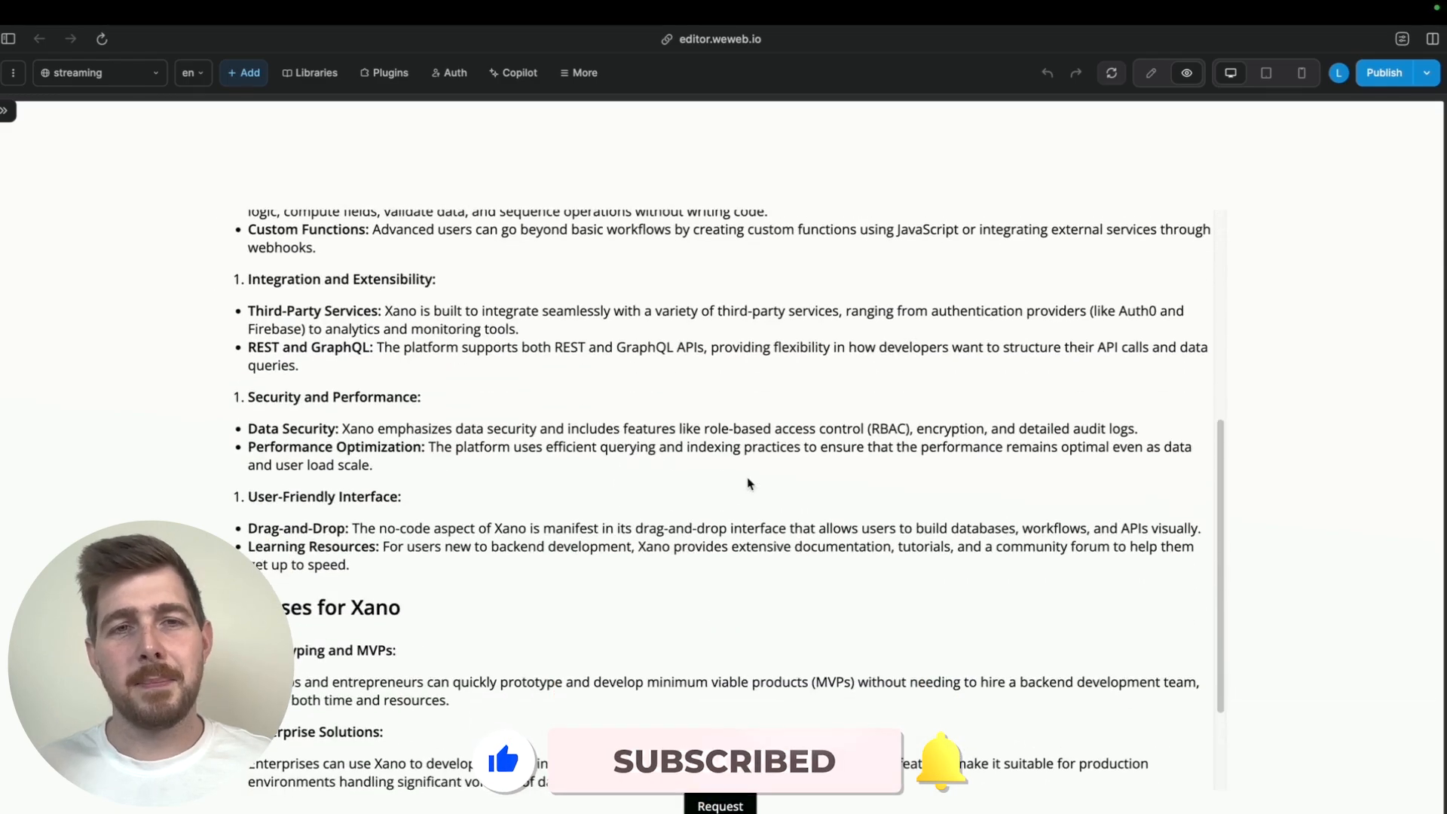
scroll("down", 3)
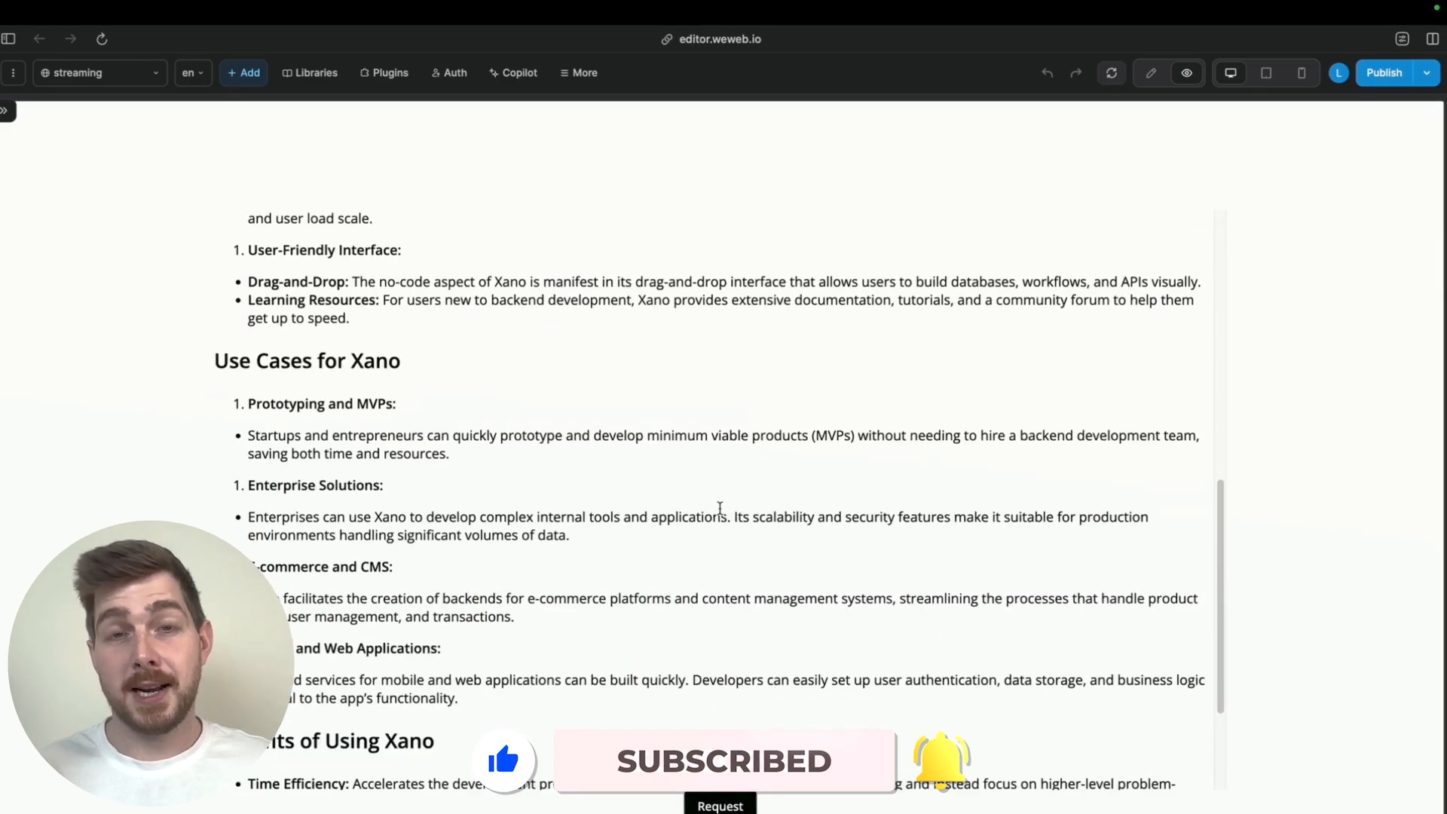
scroll("down", 3)
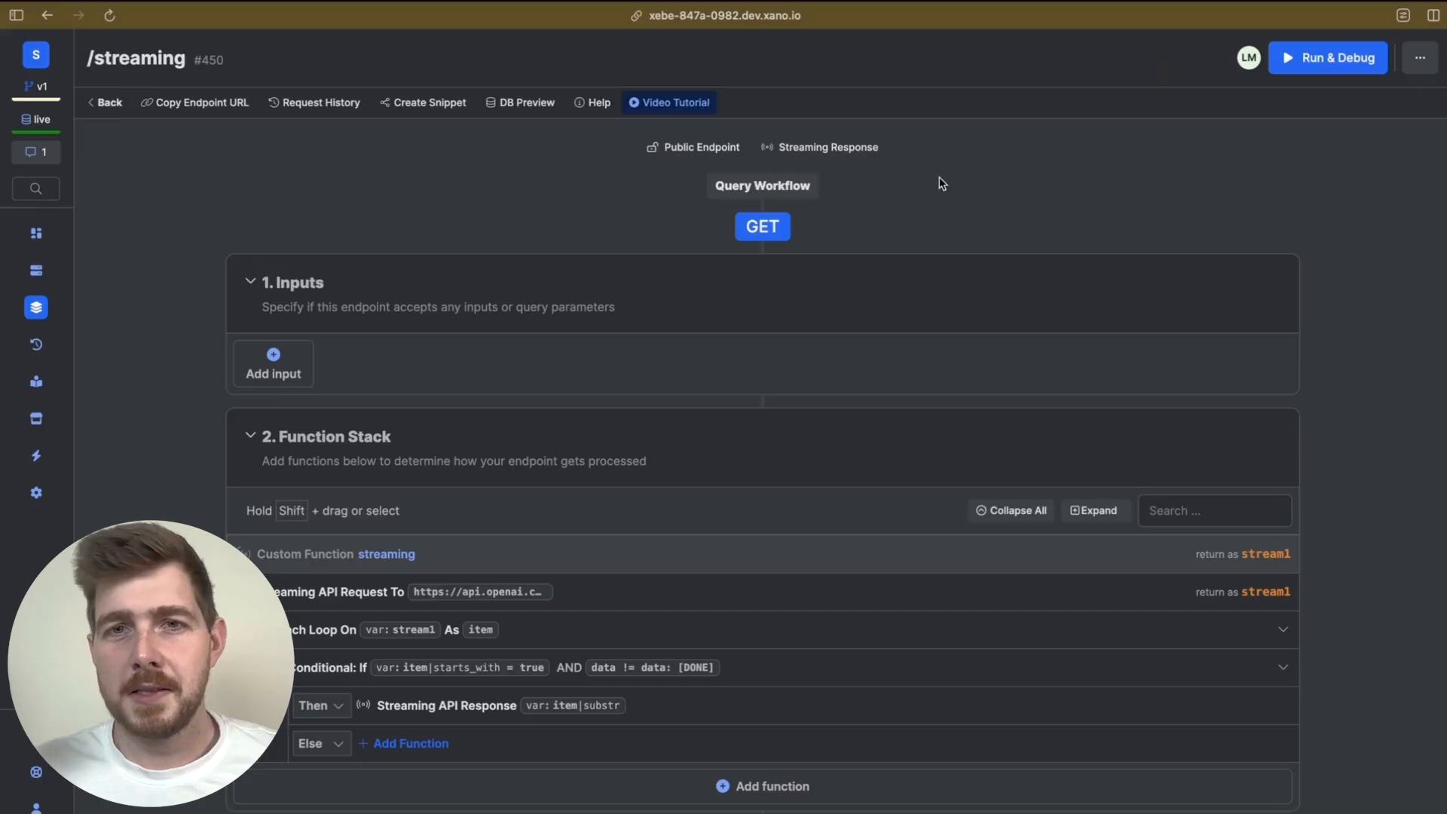
mouse_move(855, 208)
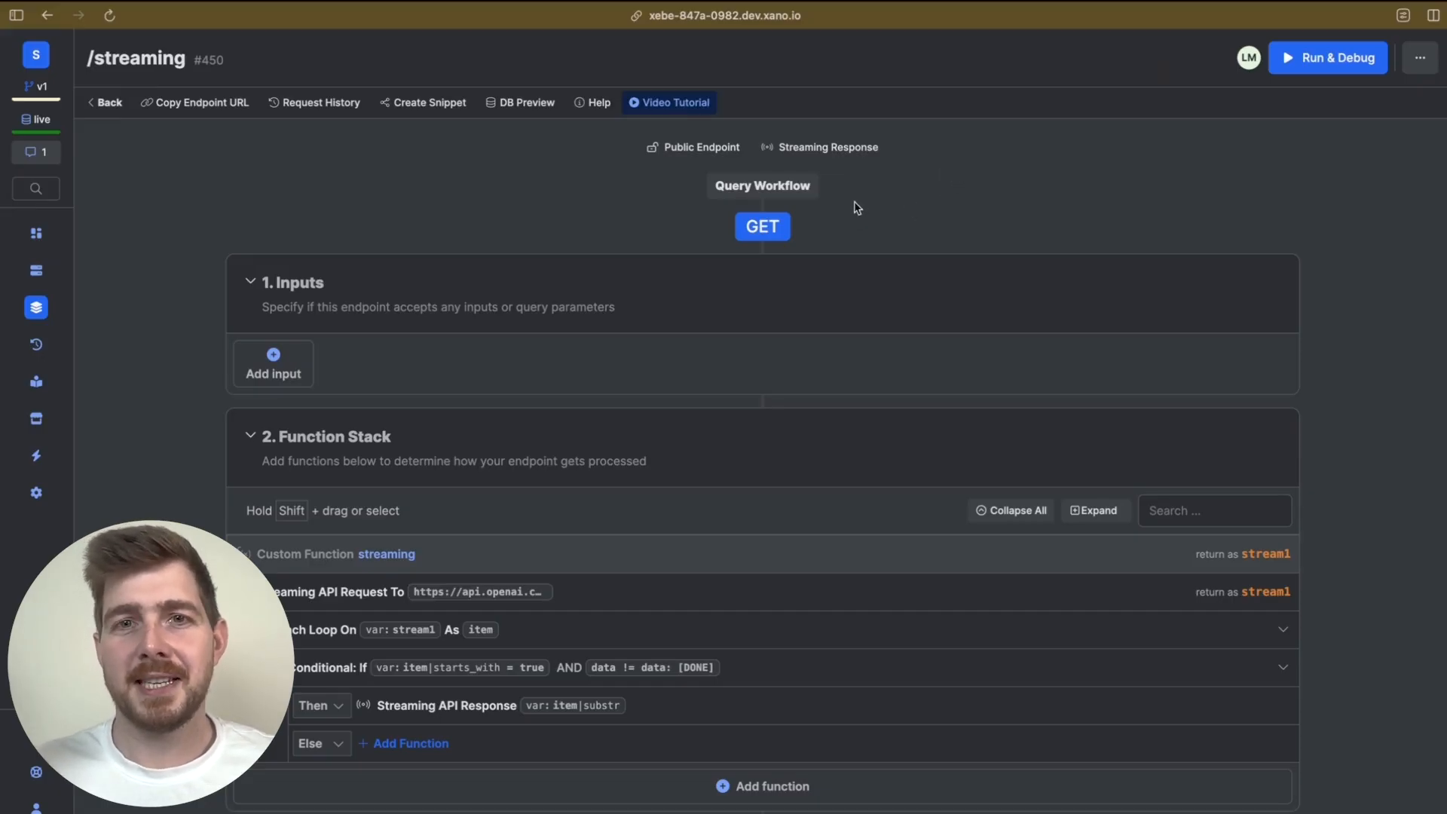
mouse_move(825, 153)
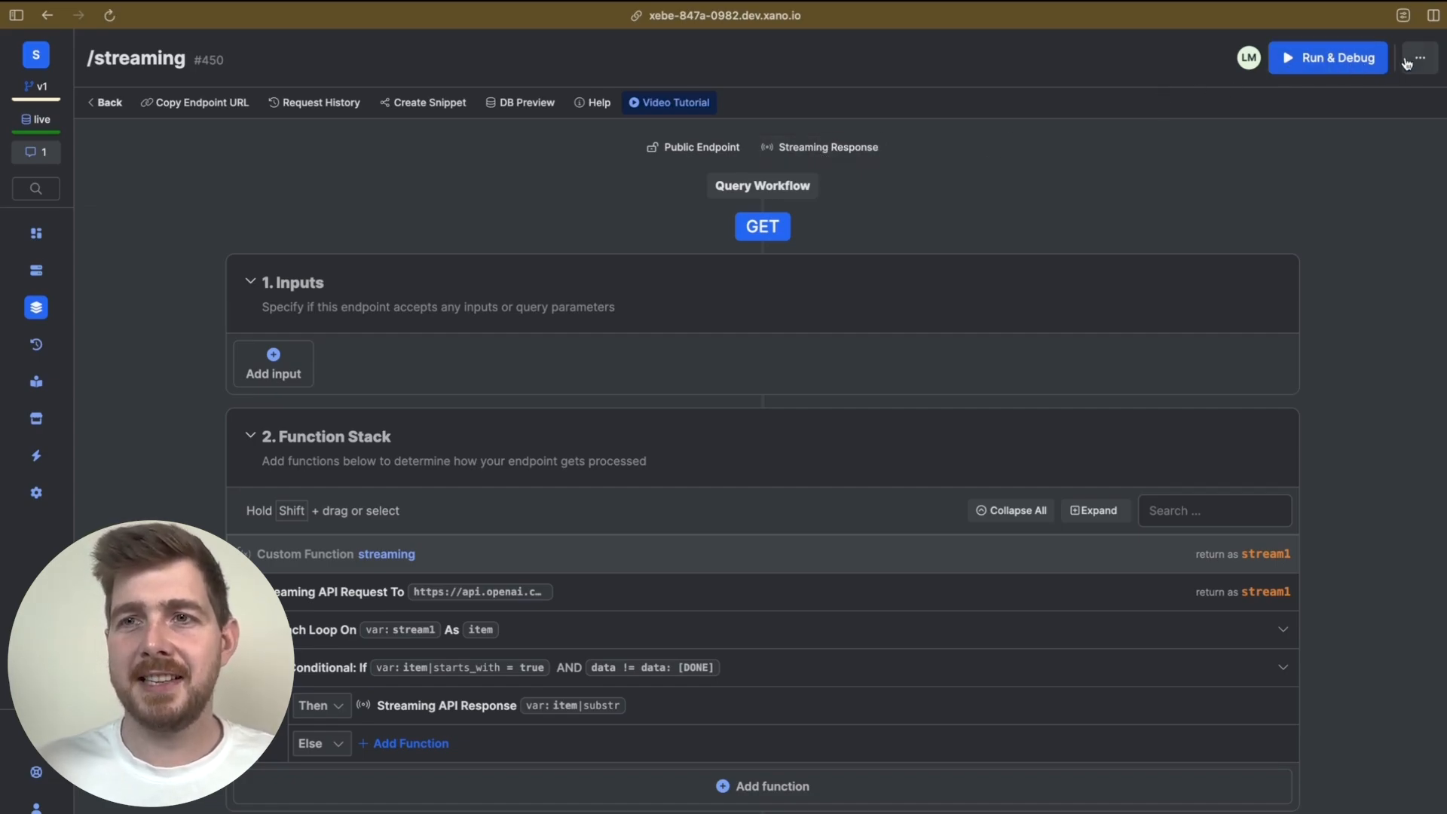
left_click(1418, 57)
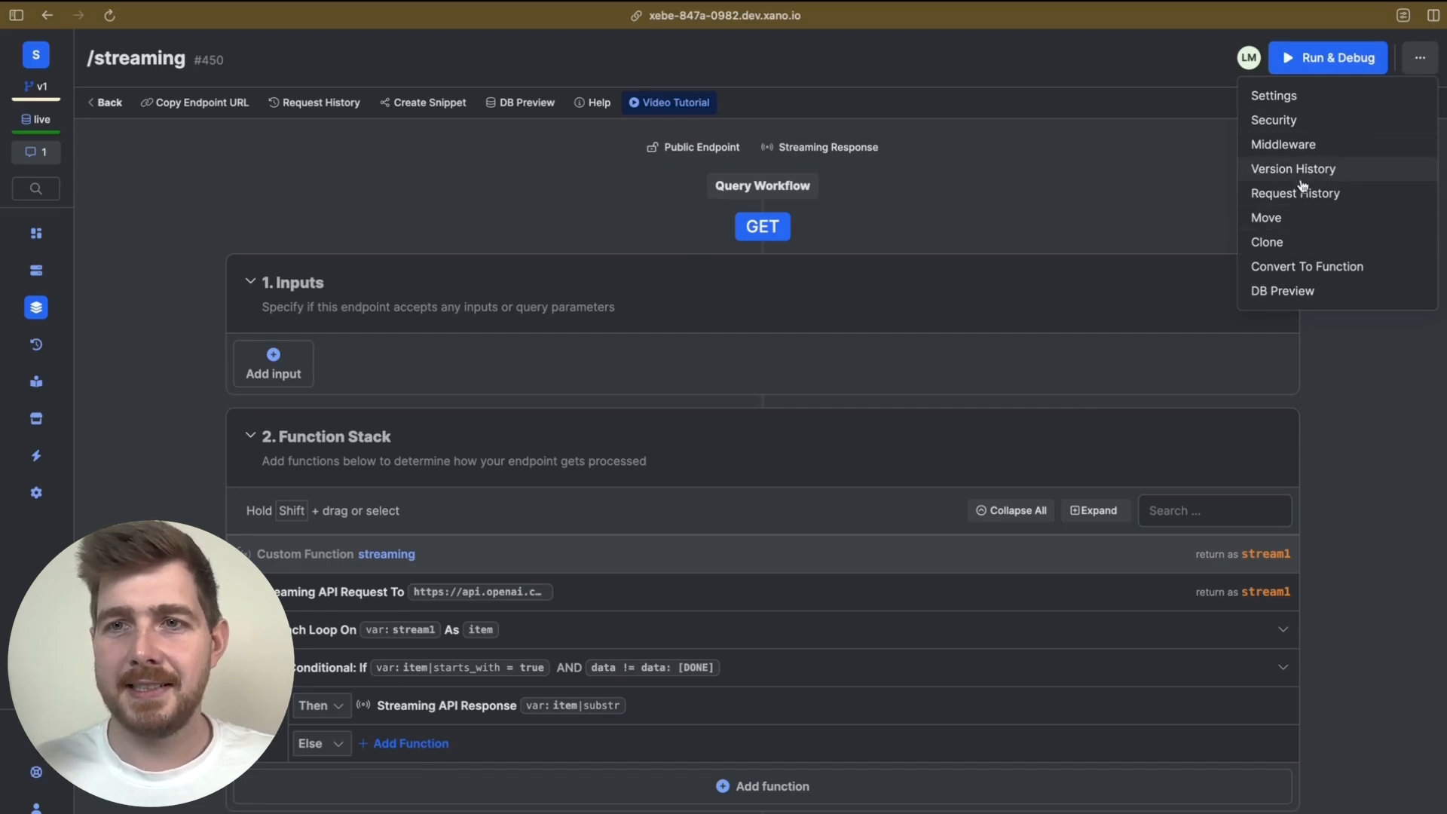
left_click(1272, 96)
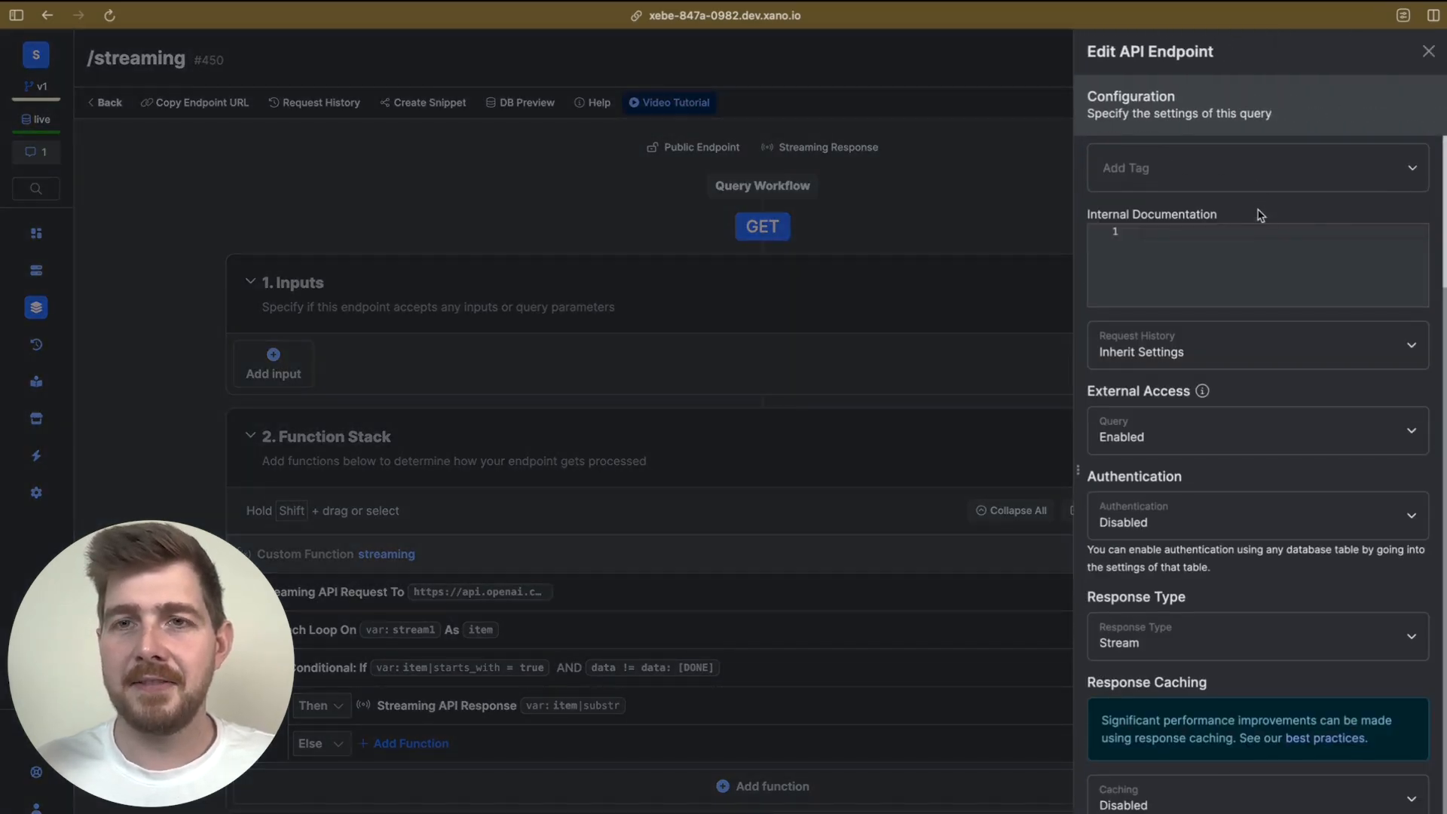
left_click(1257, 636)
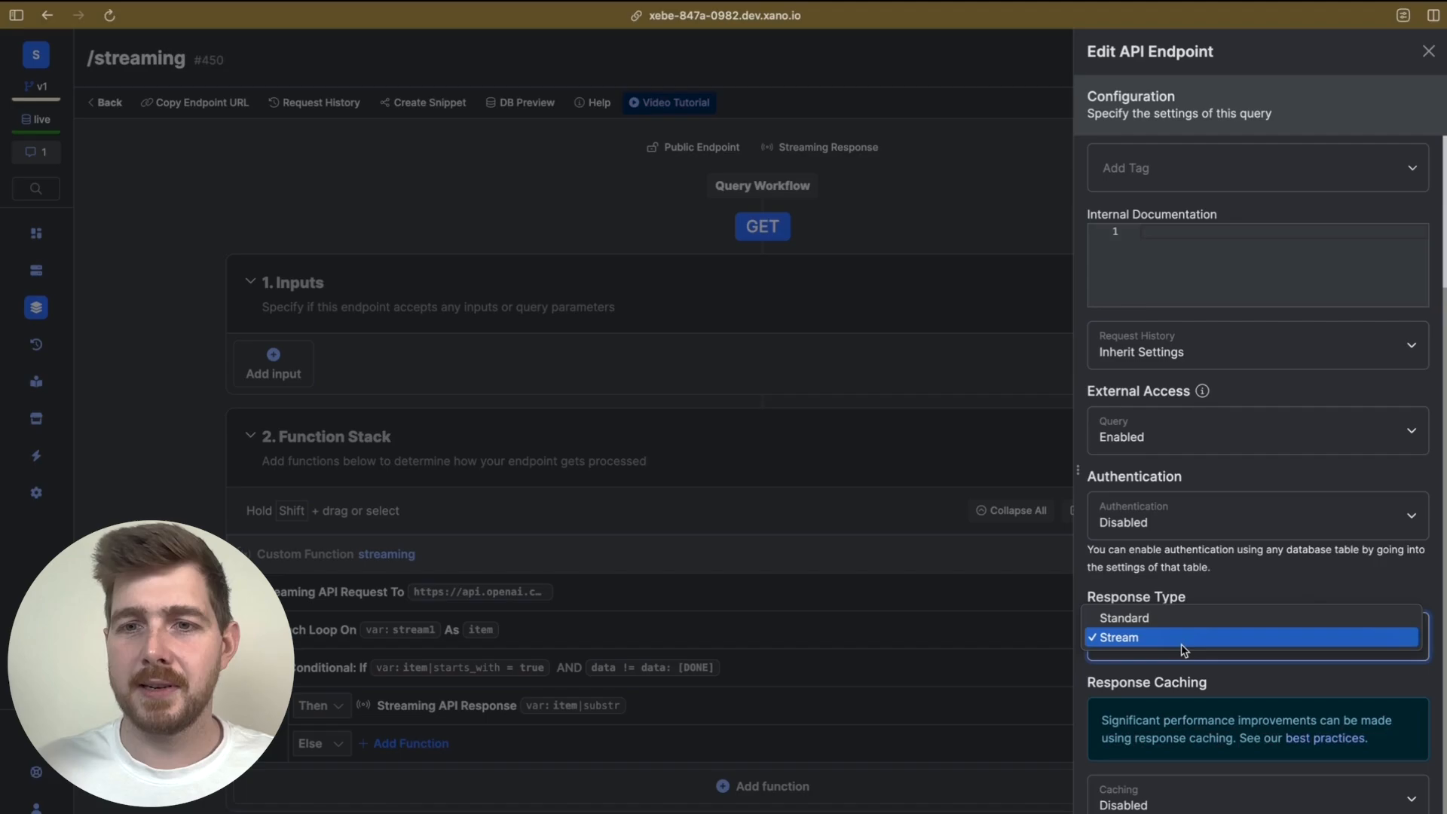
left_click(1118, 638)
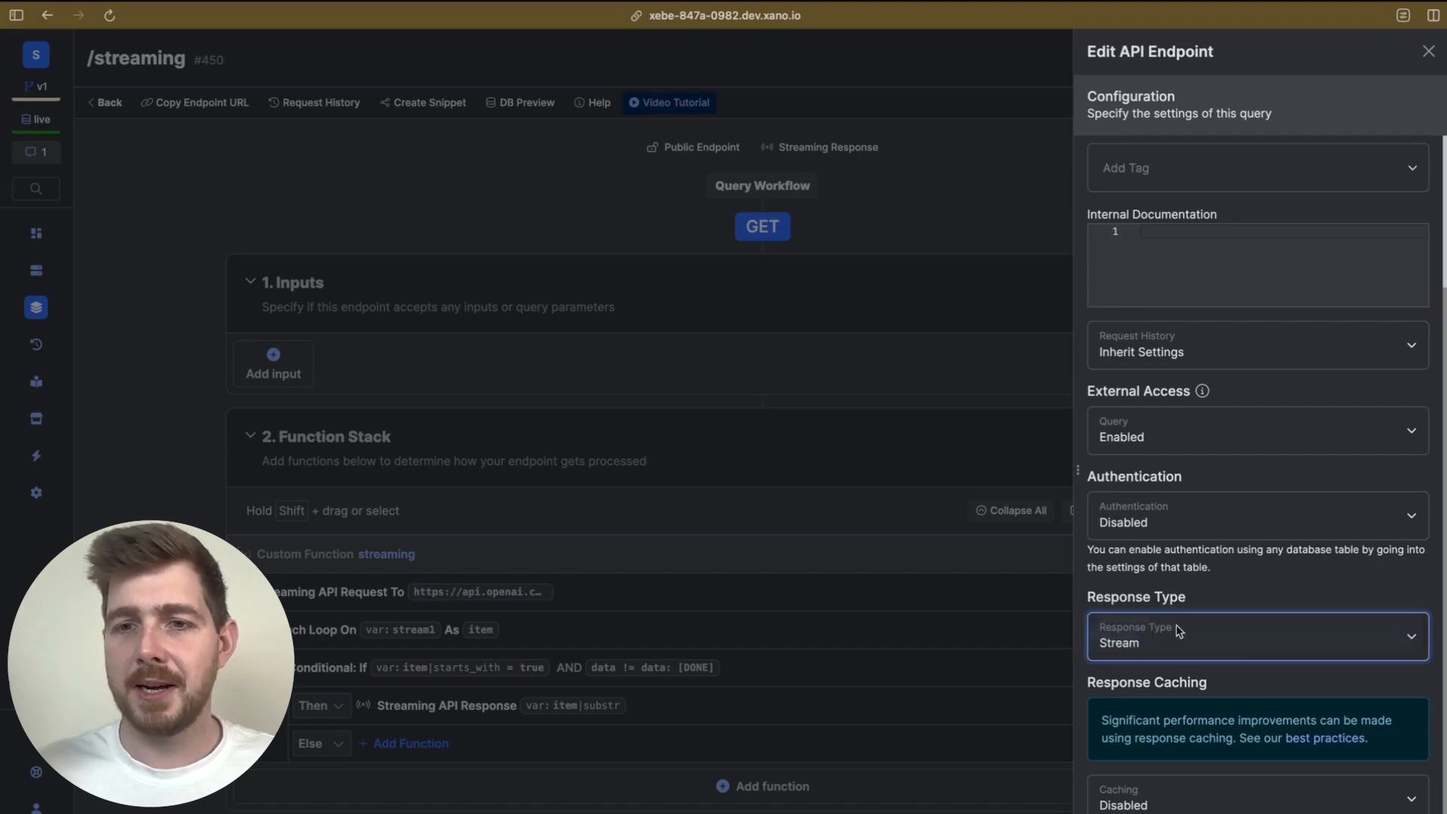
left_click(1420, 51)
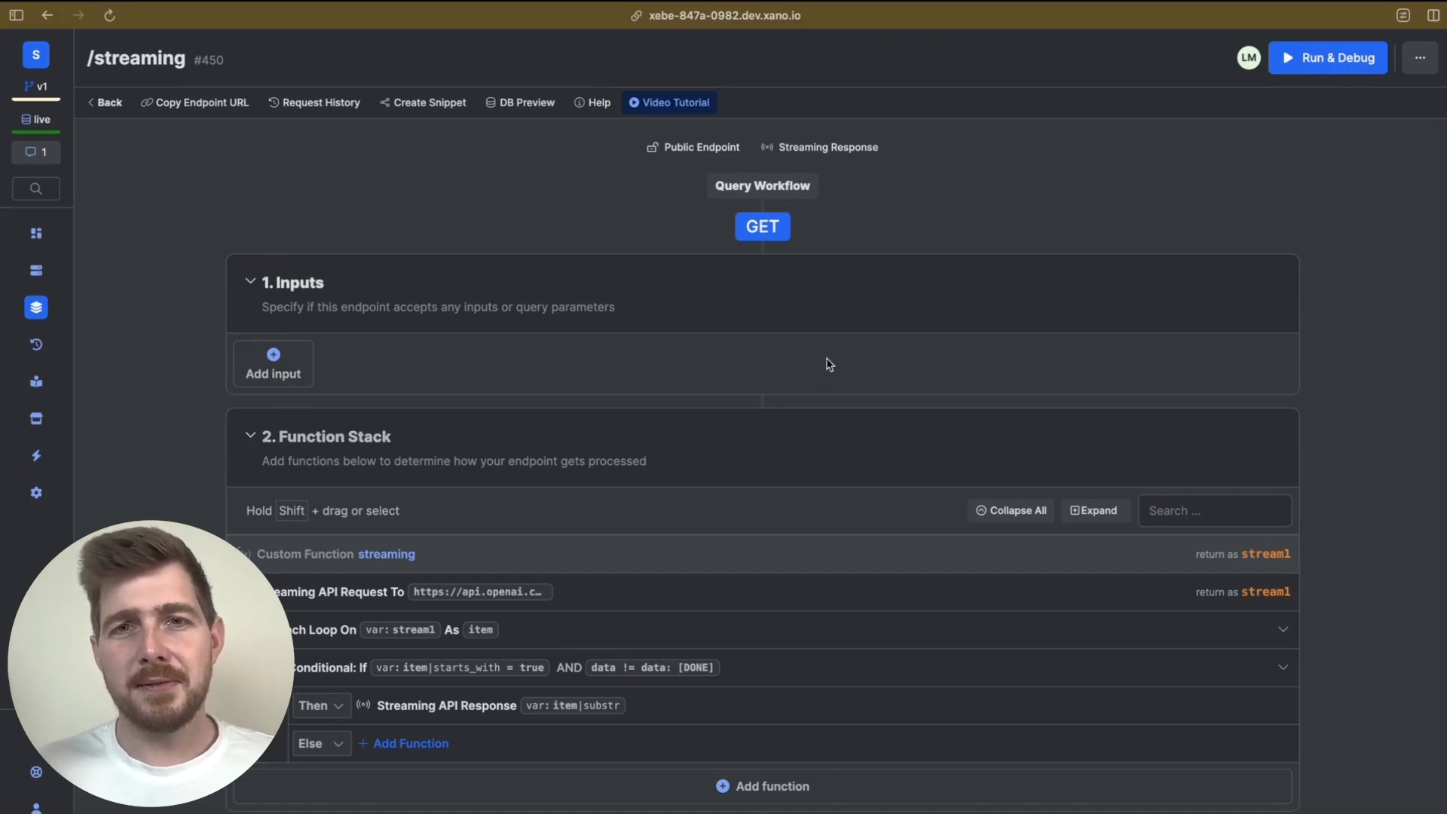
mouse_move(843, 311)
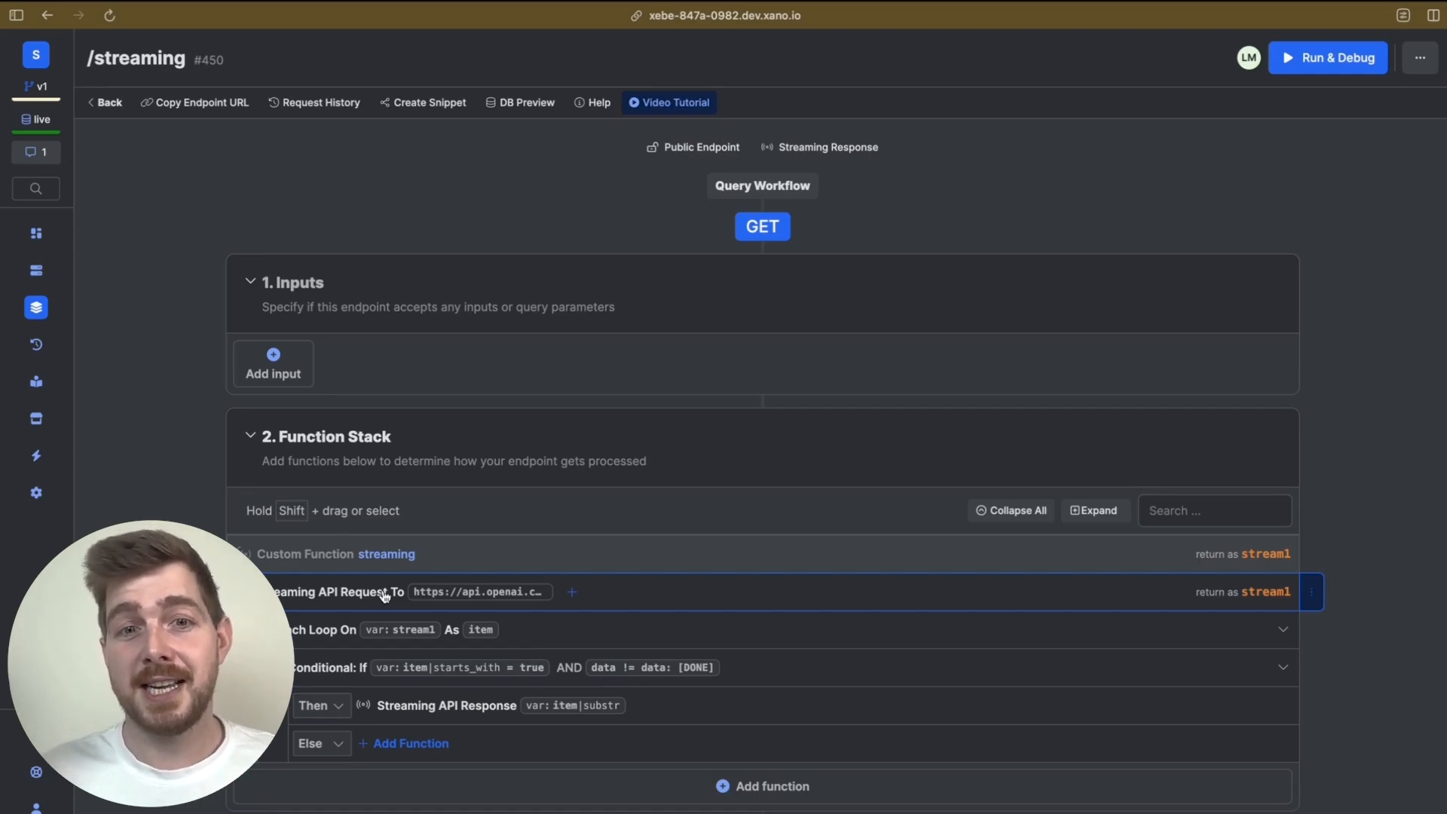
left_click(359, 591)
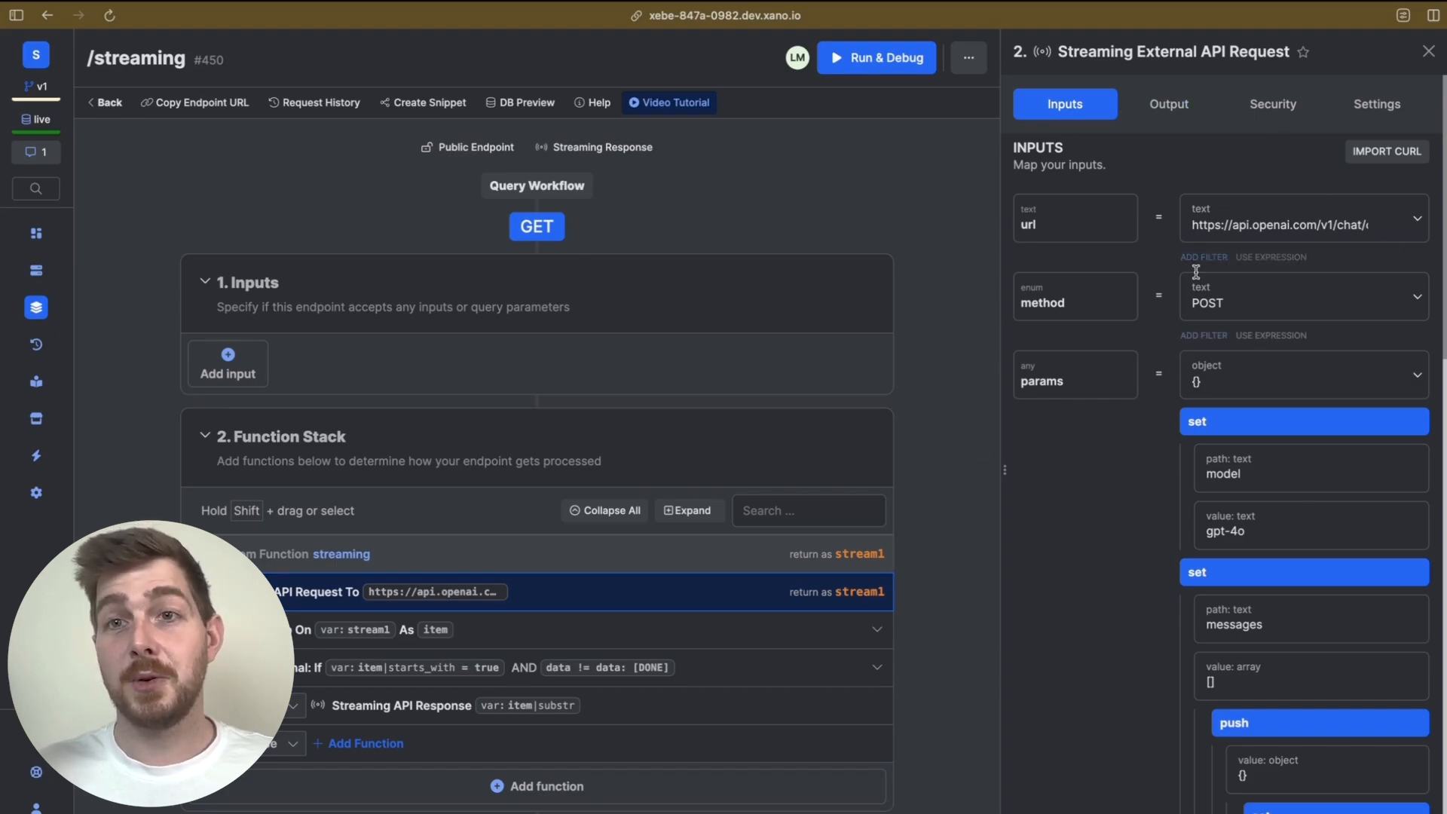
scroll("down", 3)
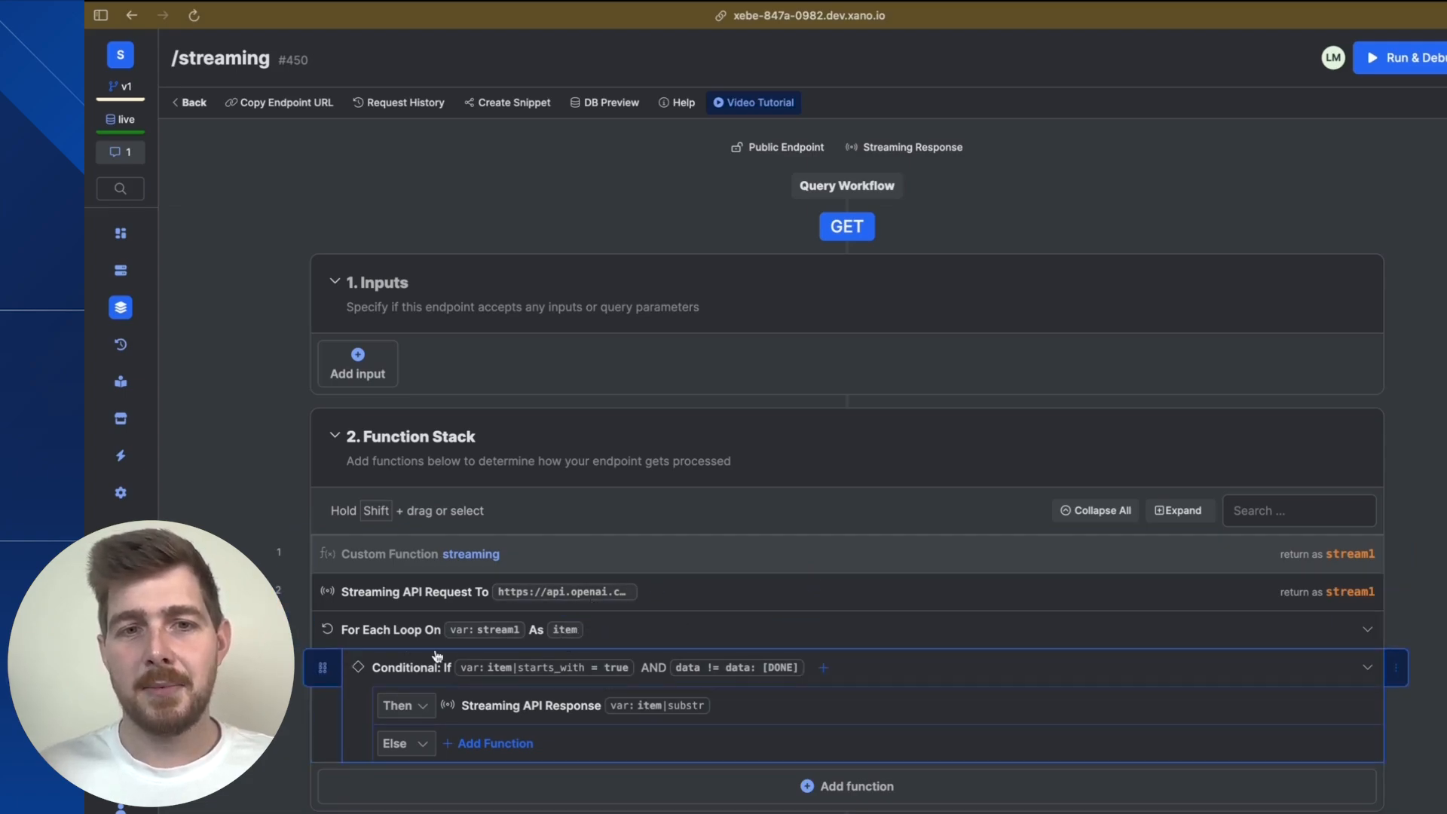
Step: Review the conditional's expression keeping 'data:' items but not 'data: [DONE]', then close it
left_click(410, 667)
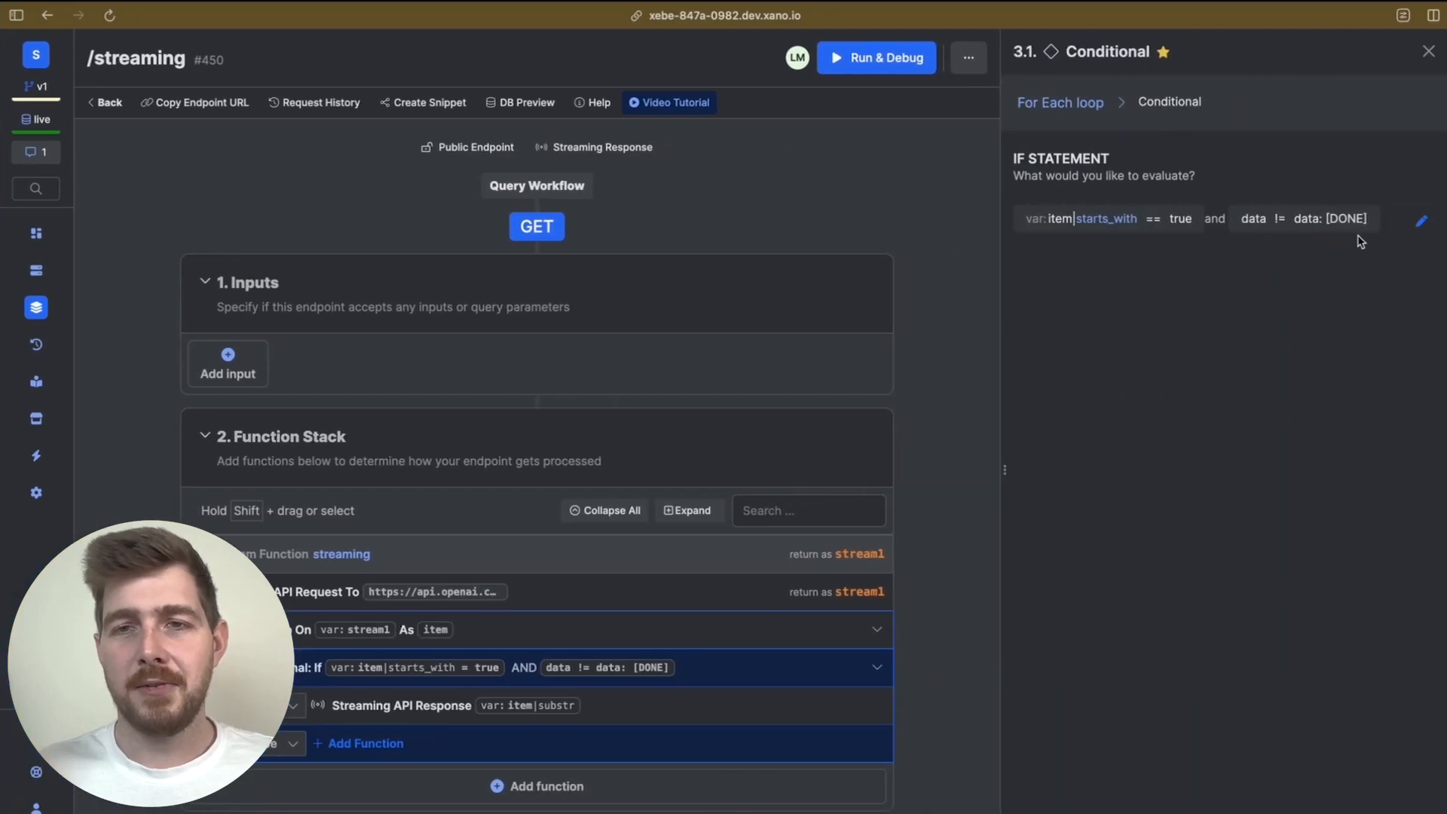
left_click(1421, 220)
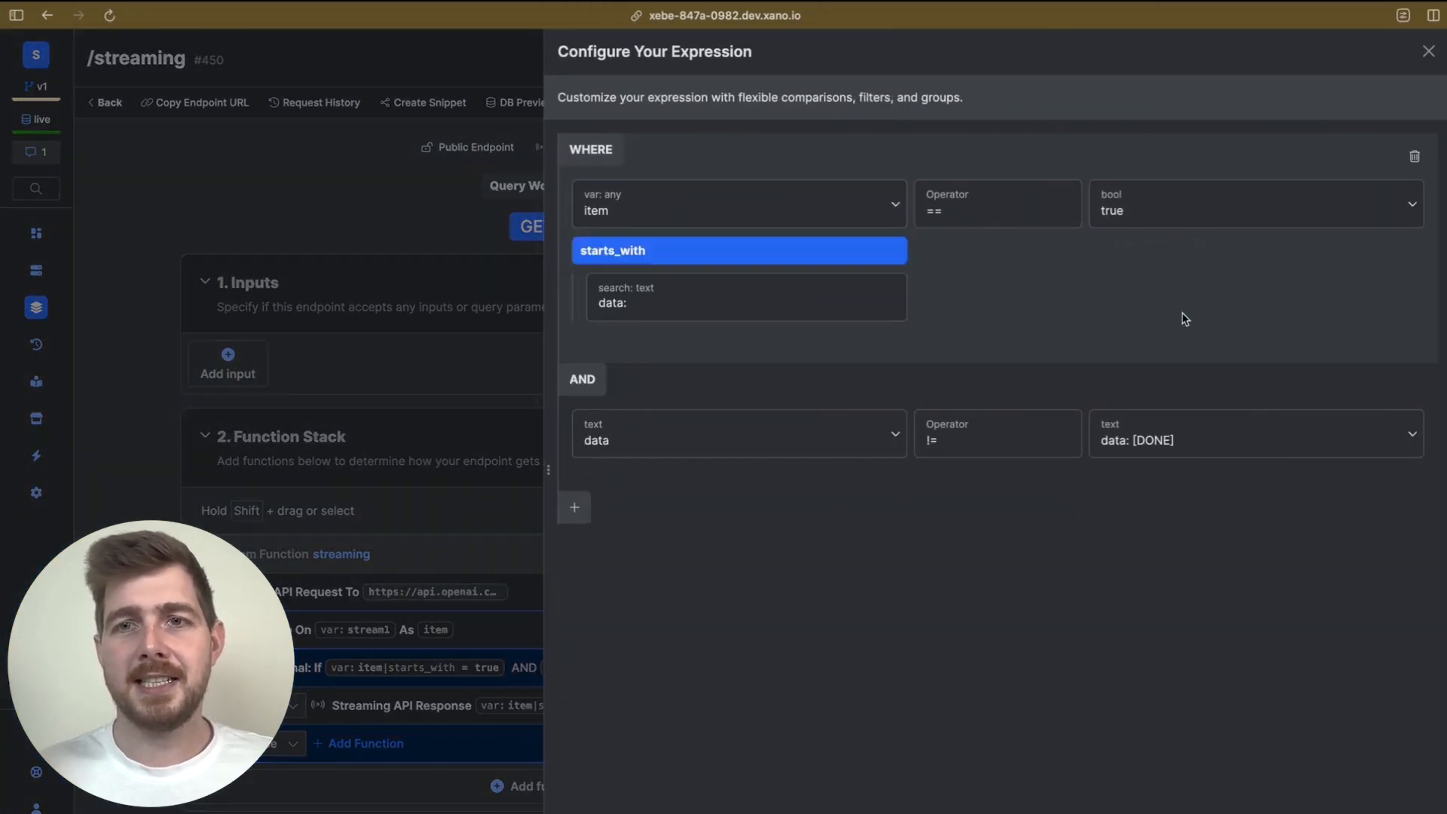
mouse_move(933, 338)
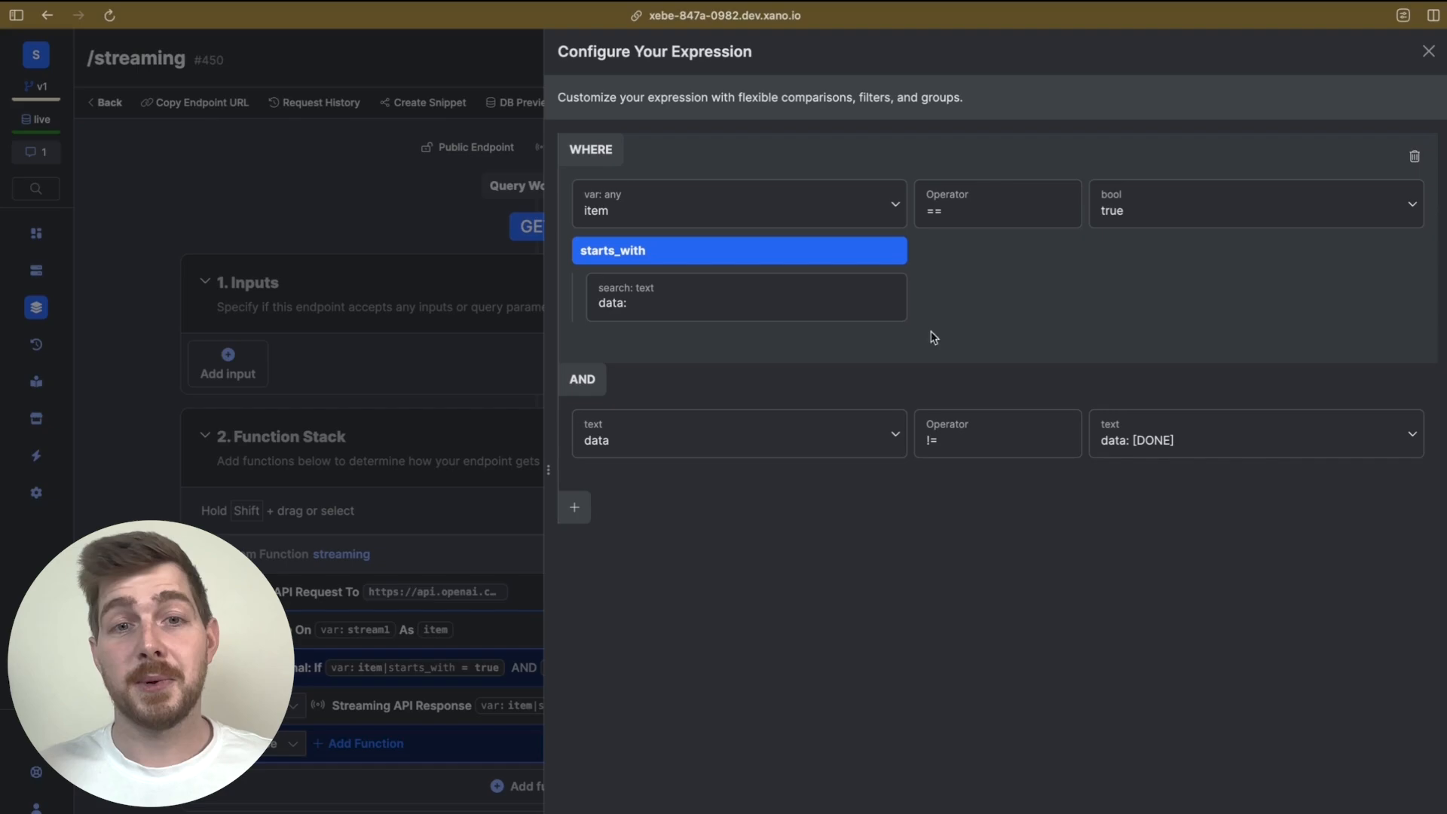
left_click(739, 434)
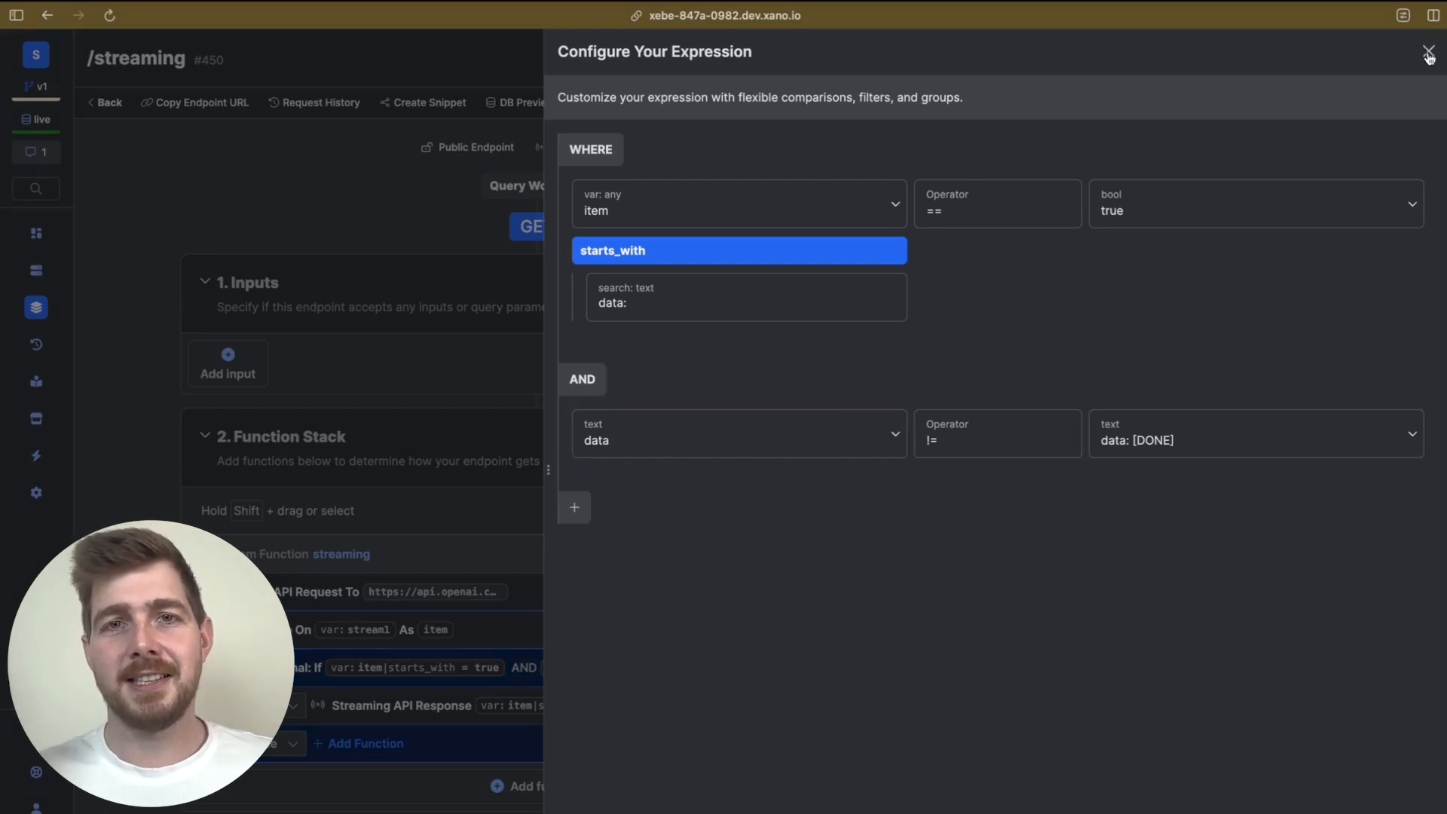
left_click(1429, 51)
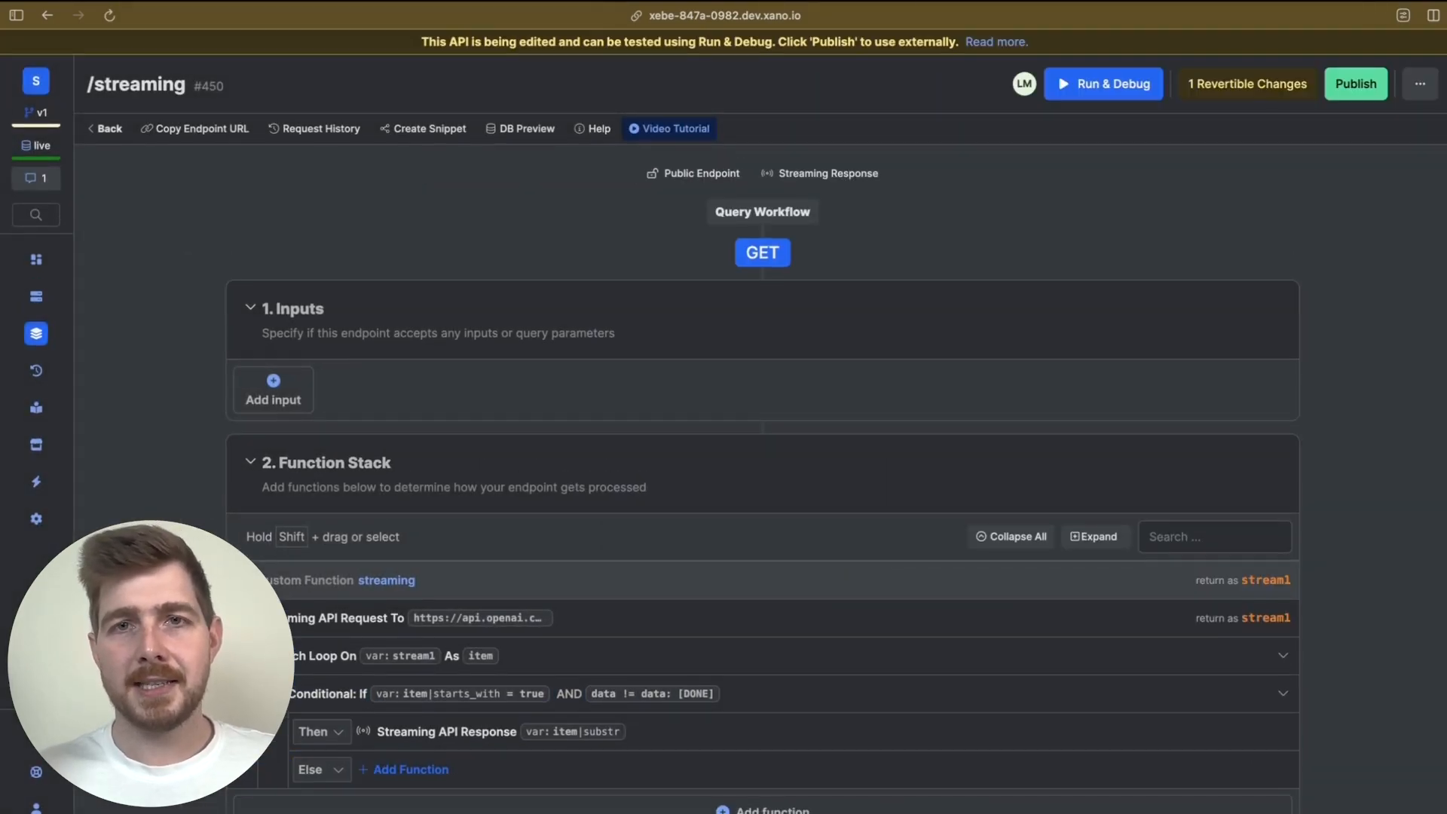
Step: Start a Run & Debug test of the /streaming endpoint
left_click(1104, 84)
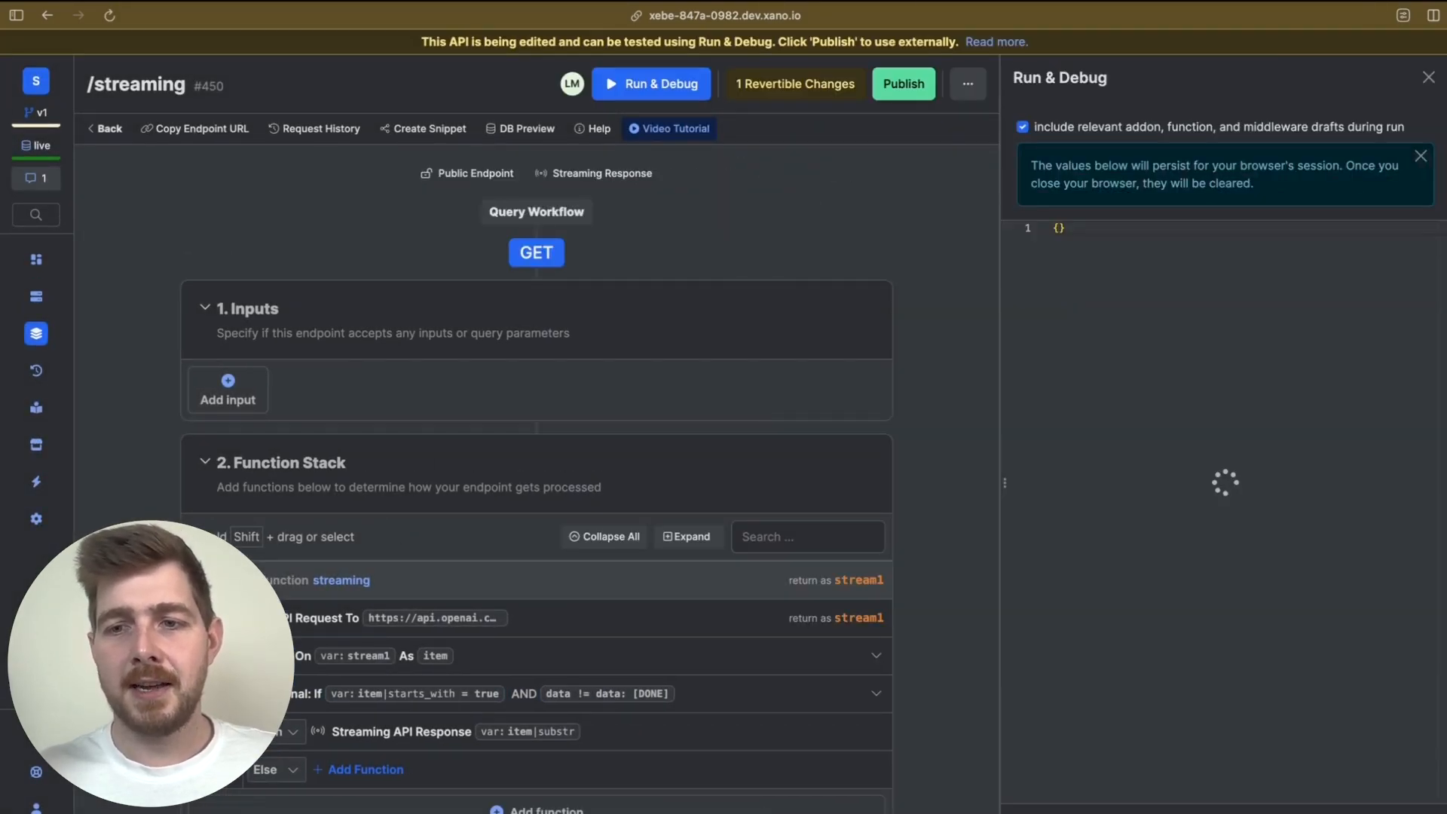
mouse_move(1208, 559)
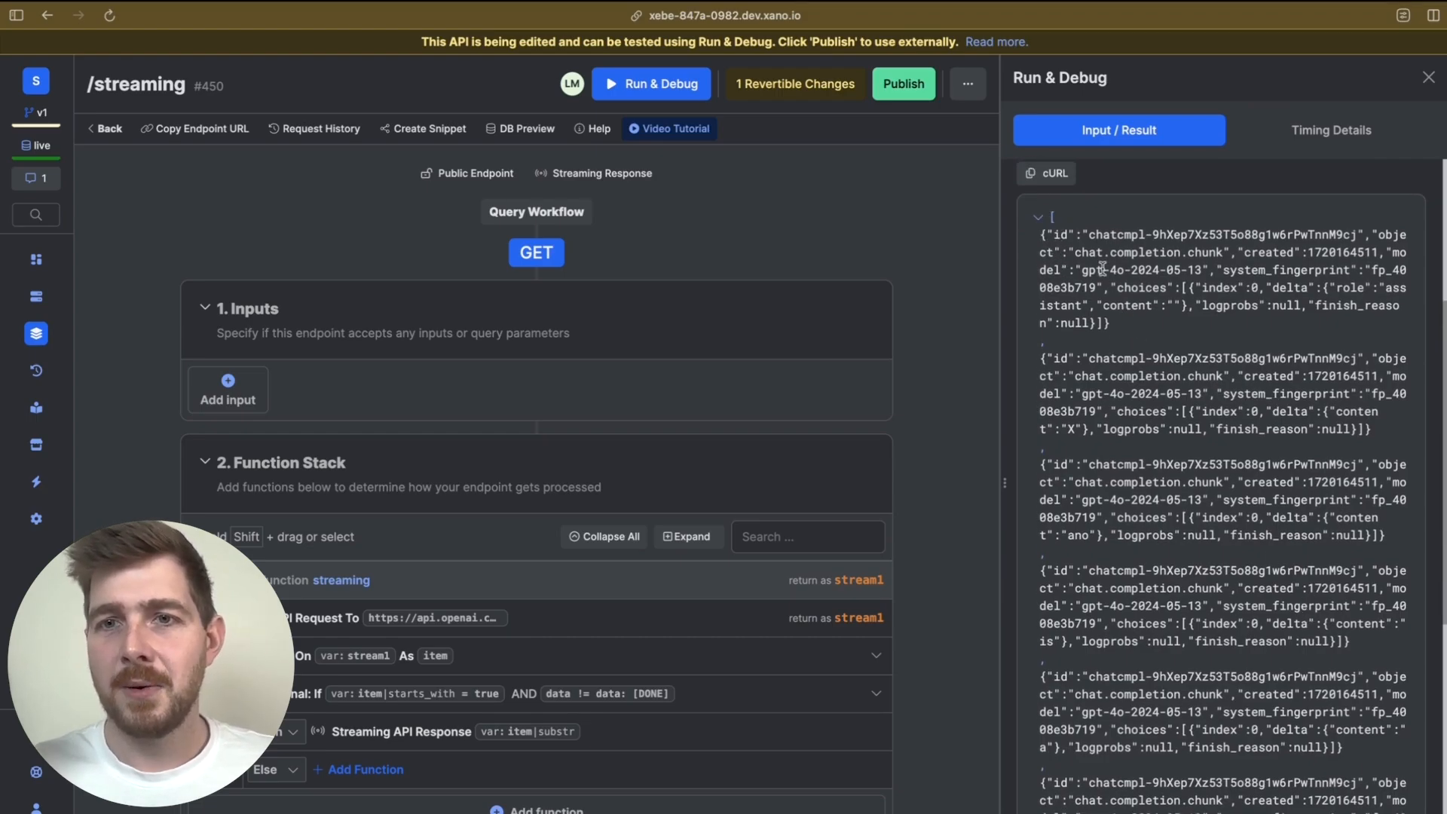
mouse_move(1338, 307)
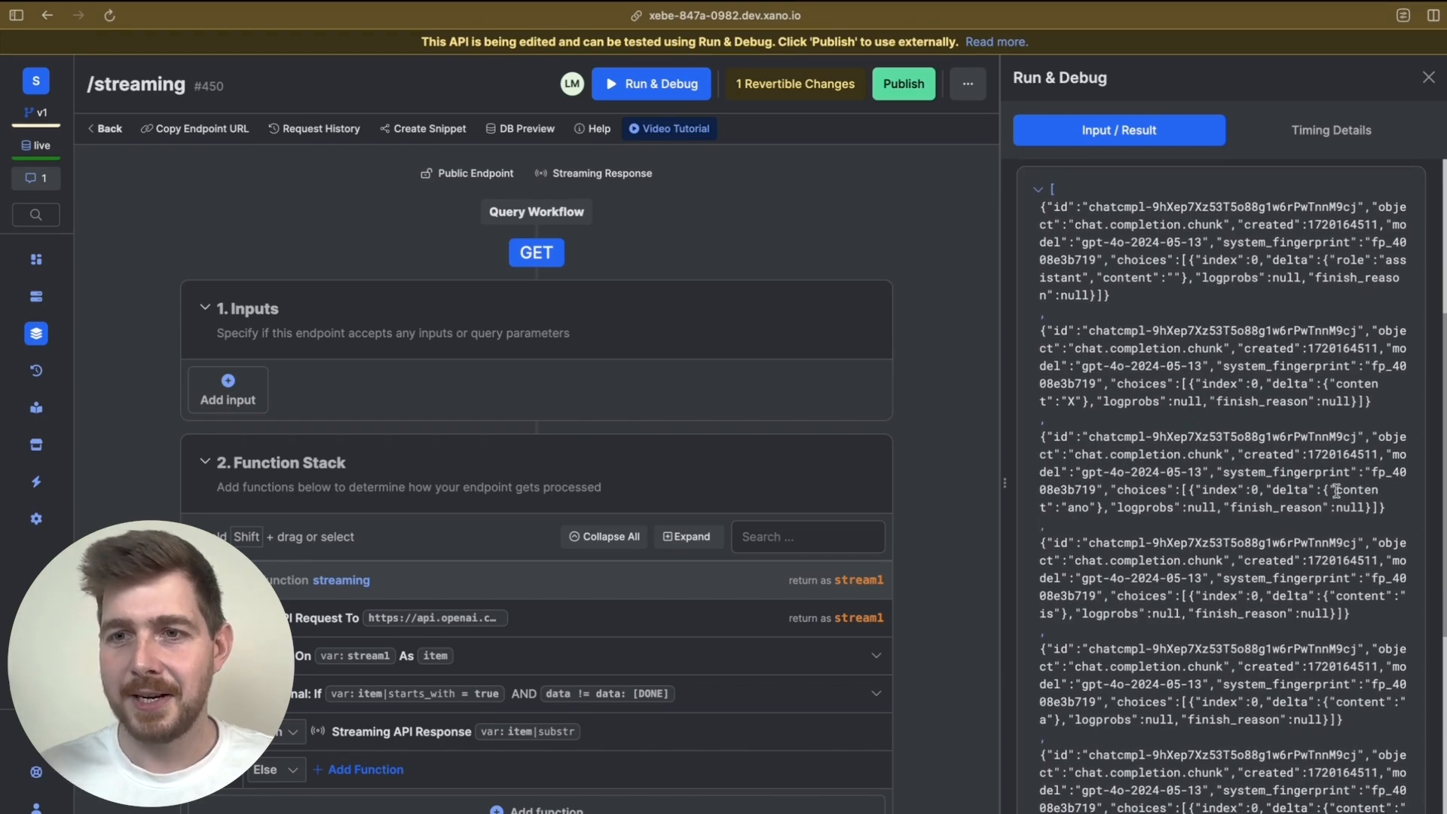
Step: Inspect the returned gpt-4o chat.completion.chunk objects in the Input / Result panel
double_click(1359, 491)
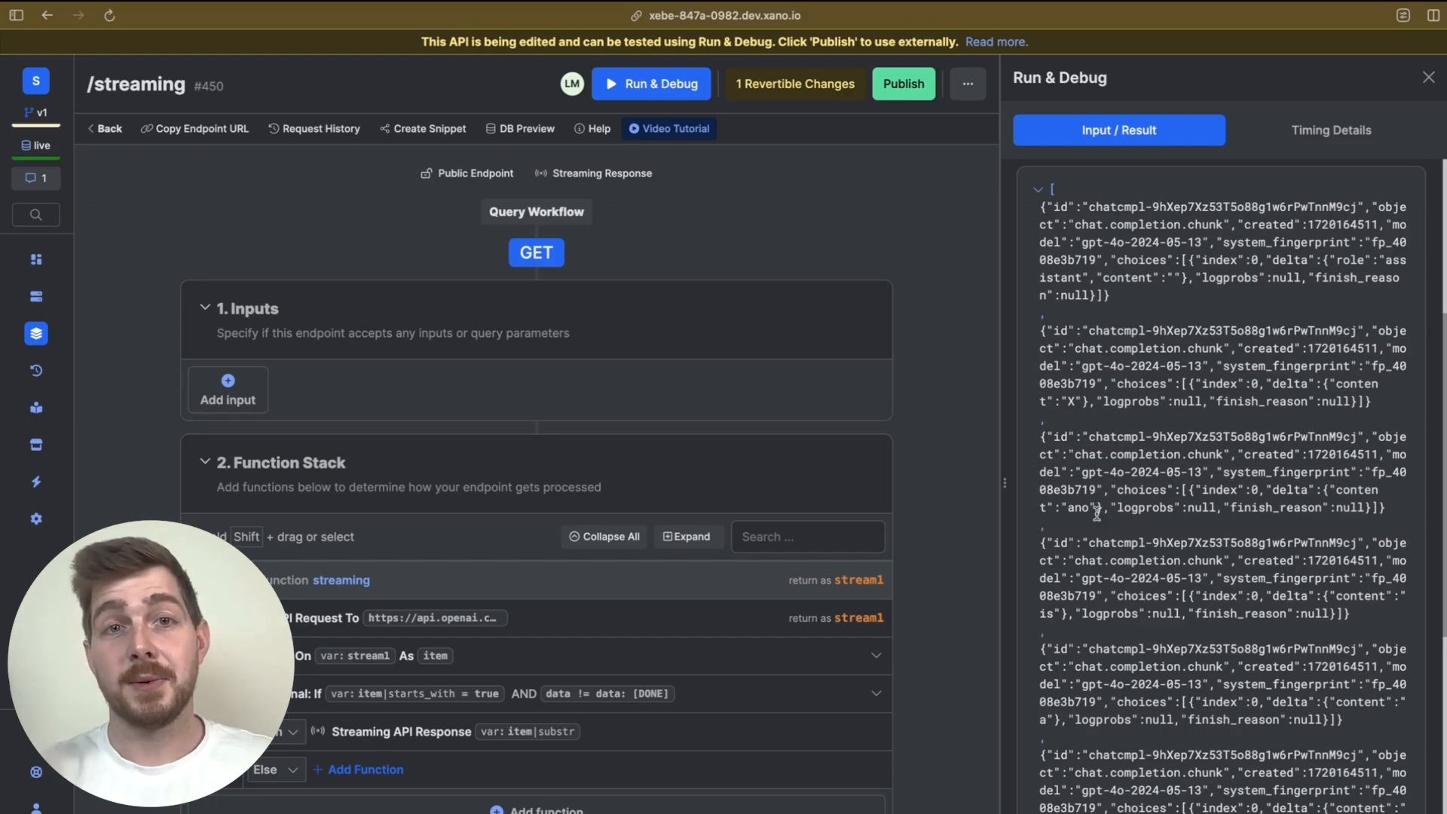
mouse_move(992, 491)
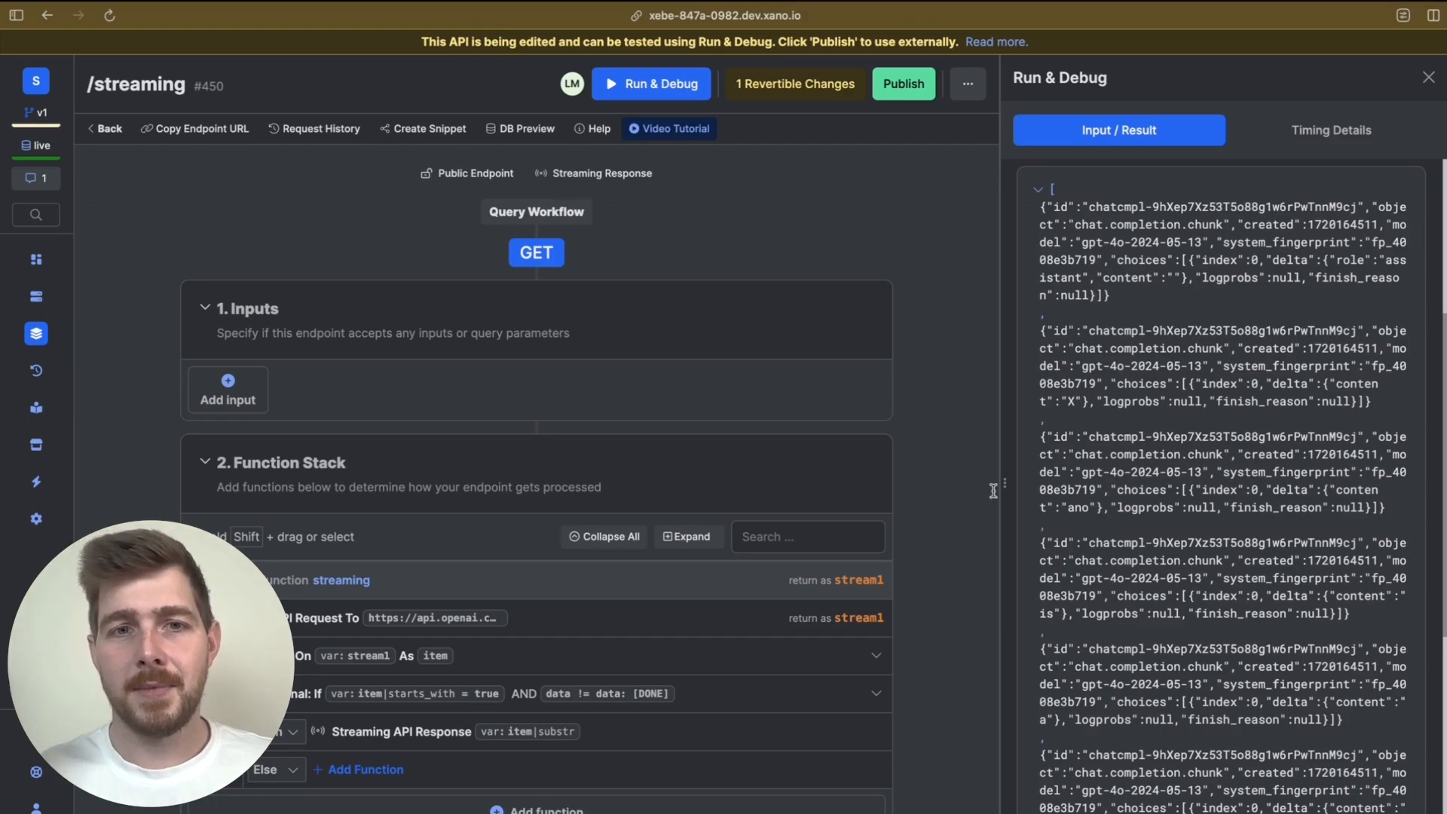
mouse_move(840, 283)
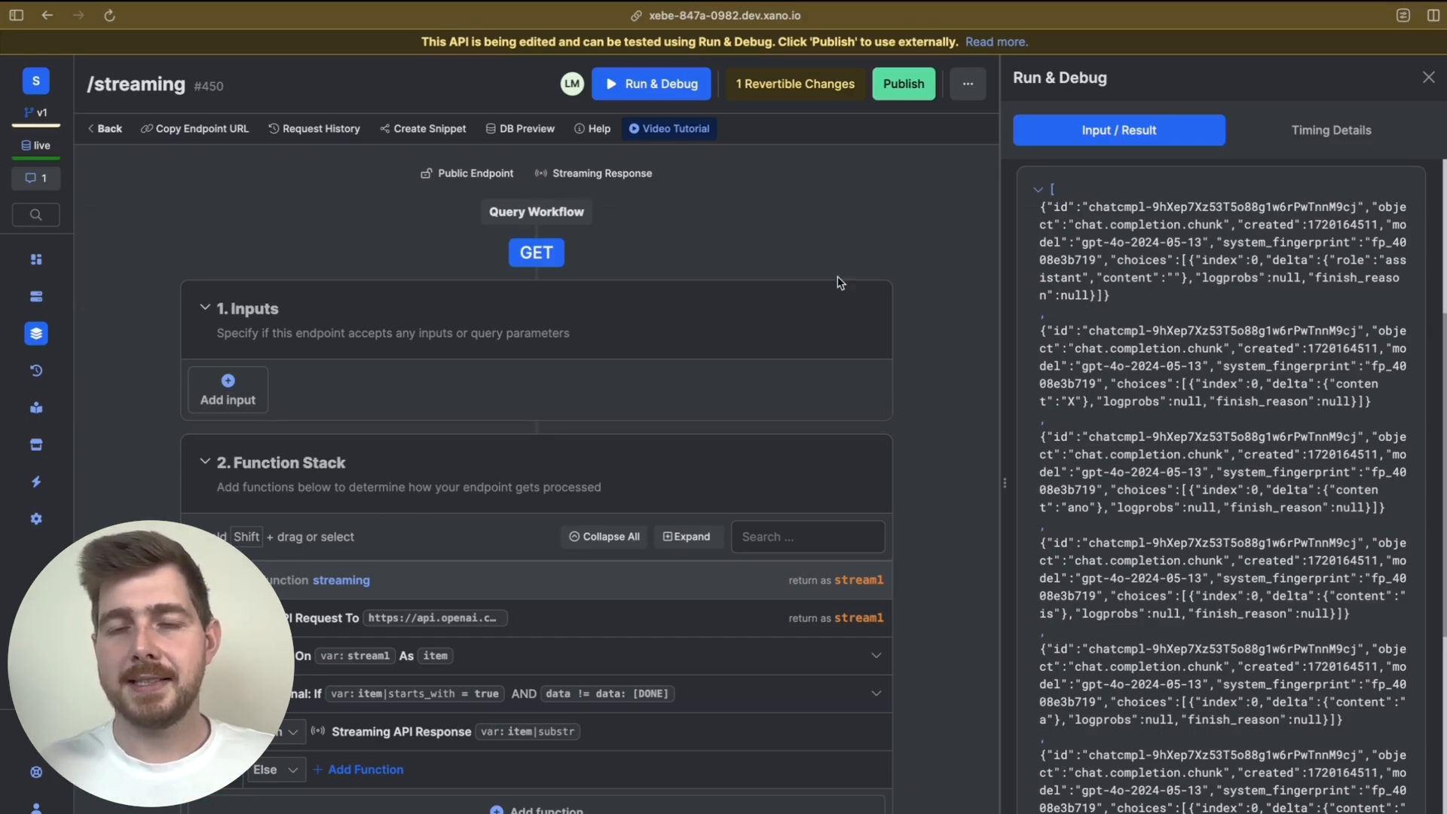
mouse_move(1032, 446)
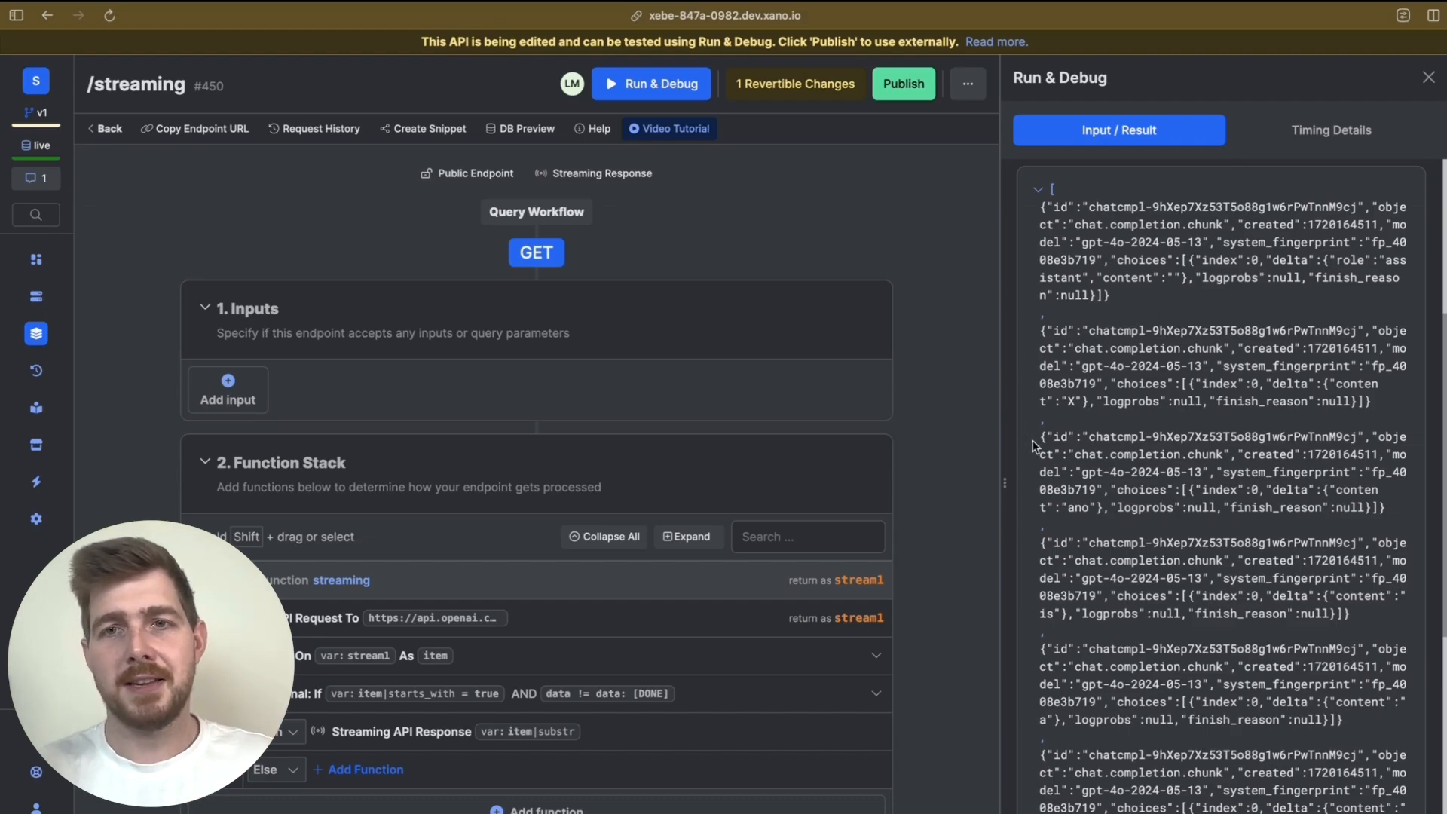
mouse_move(1000, 419)
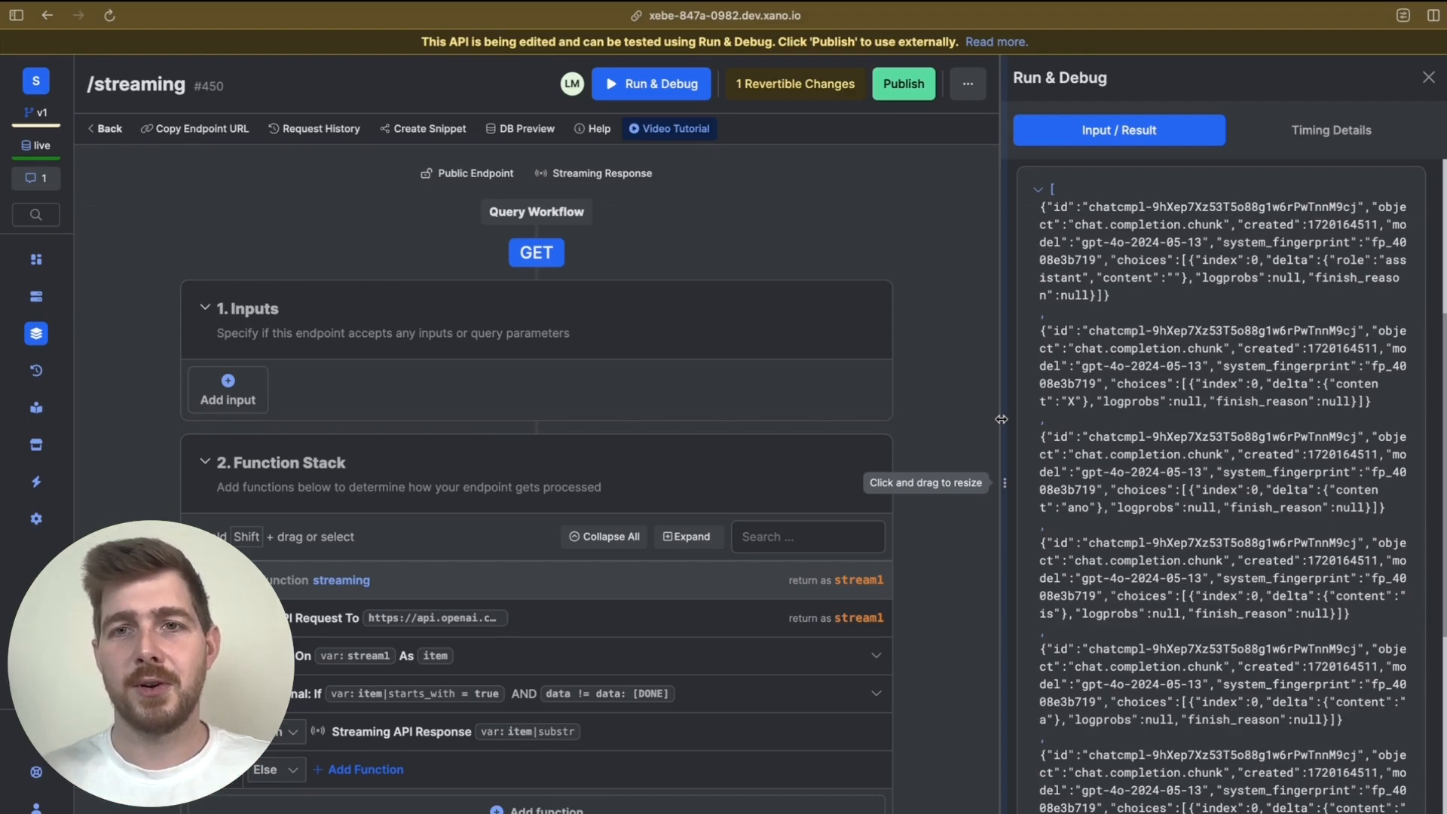
mouse_move(919, 313)
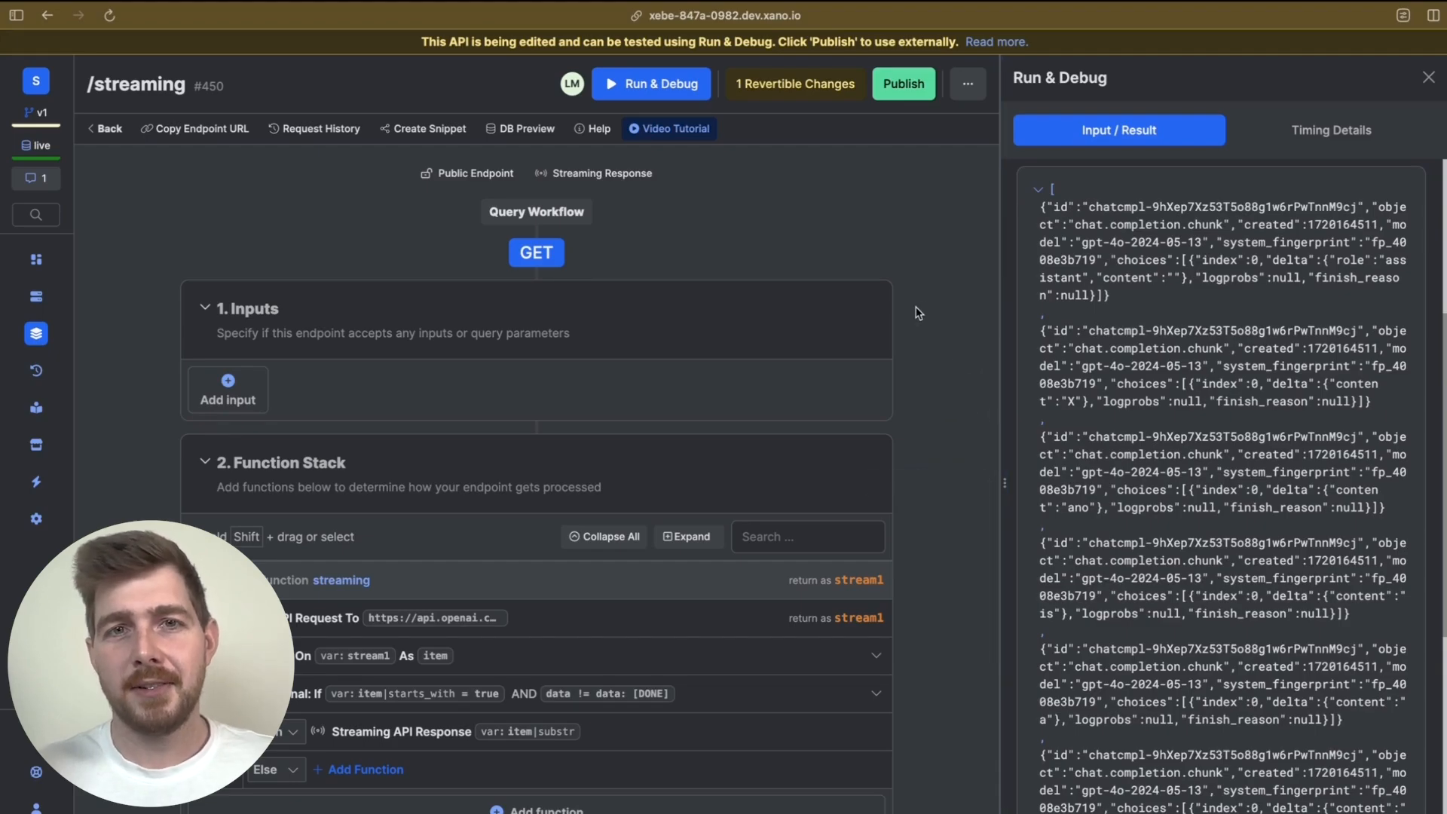
mouse_move(502, 302)
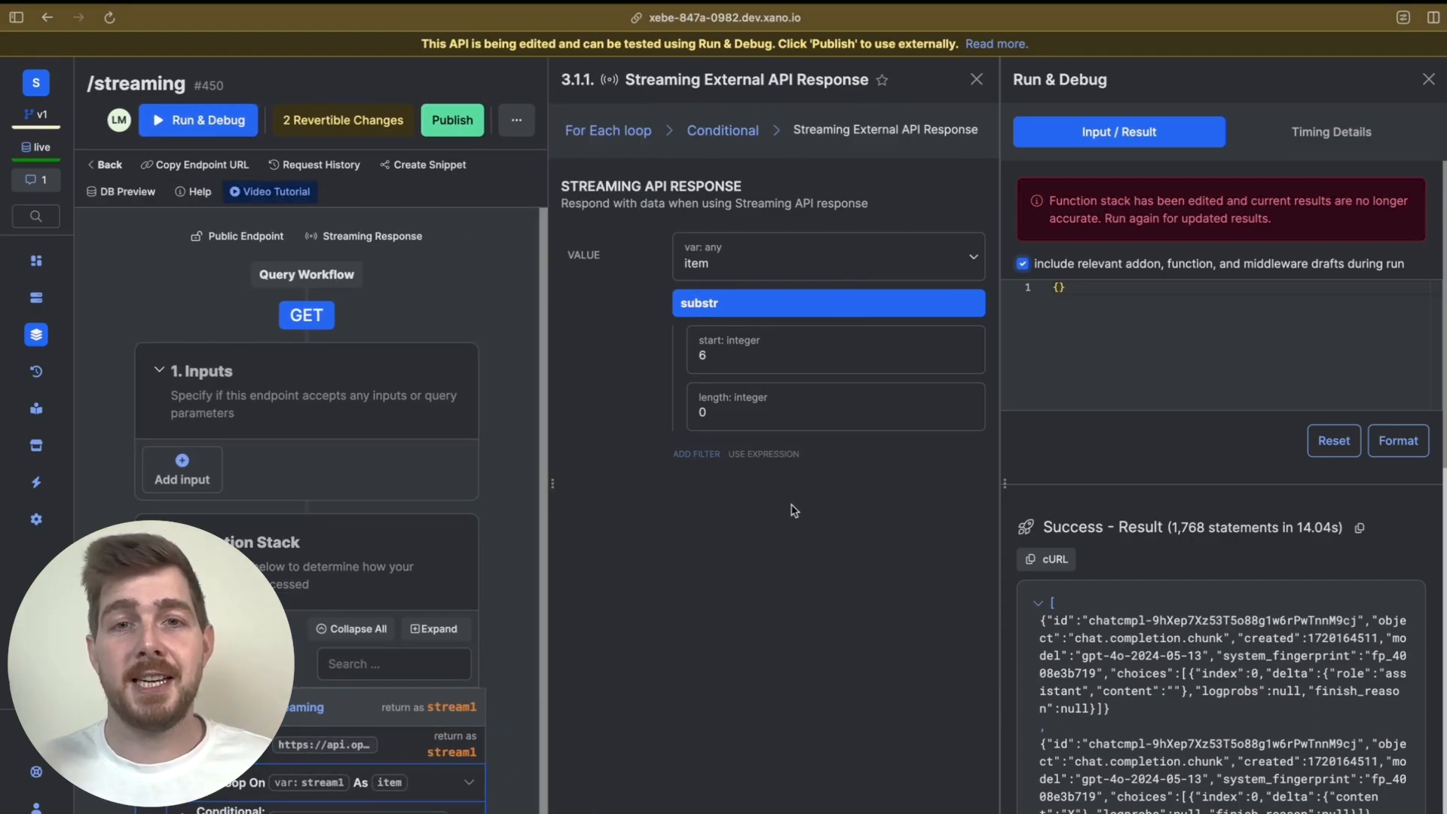
mouse_move(706, 315)
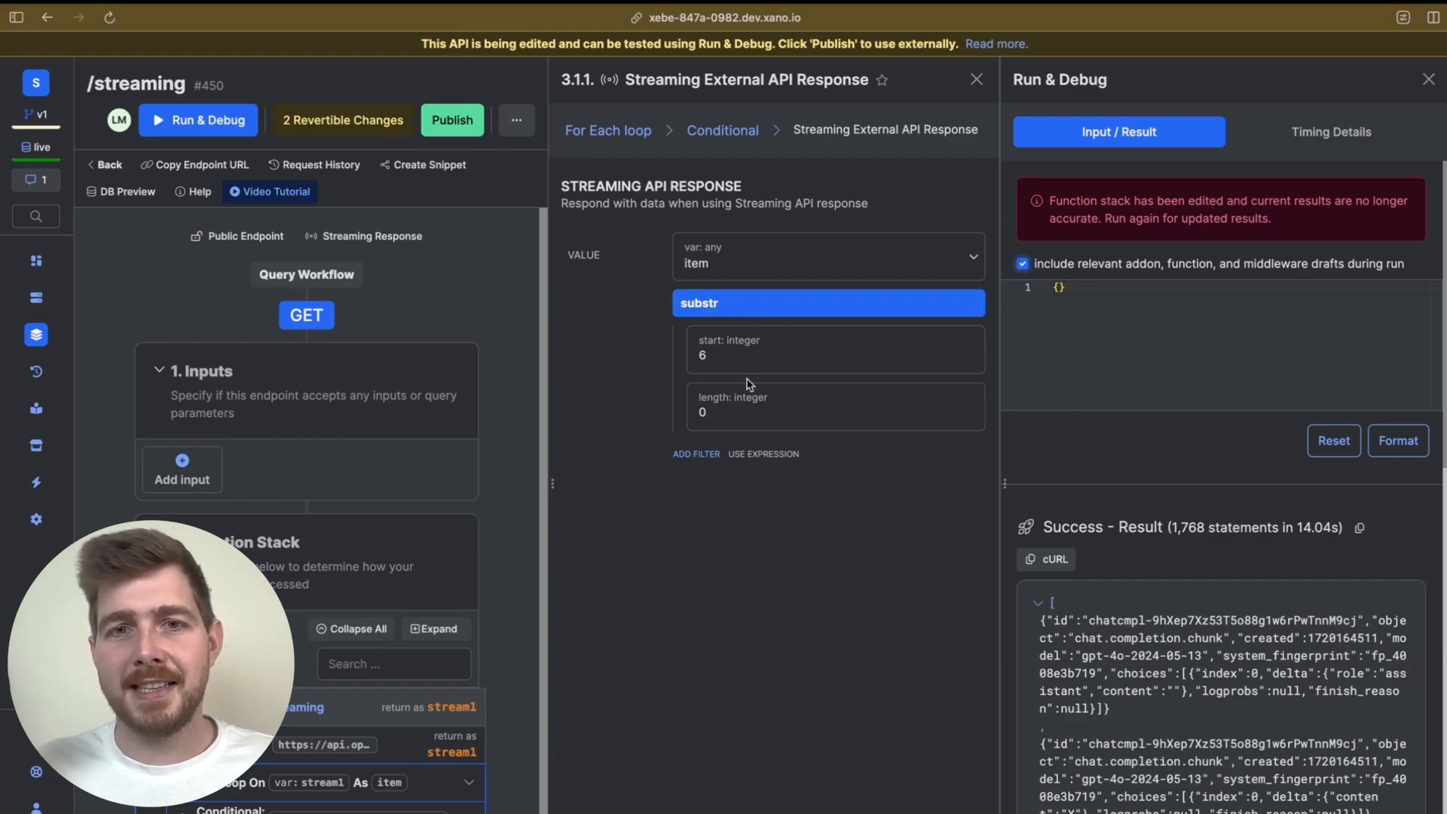
mouse_move(723, 363)
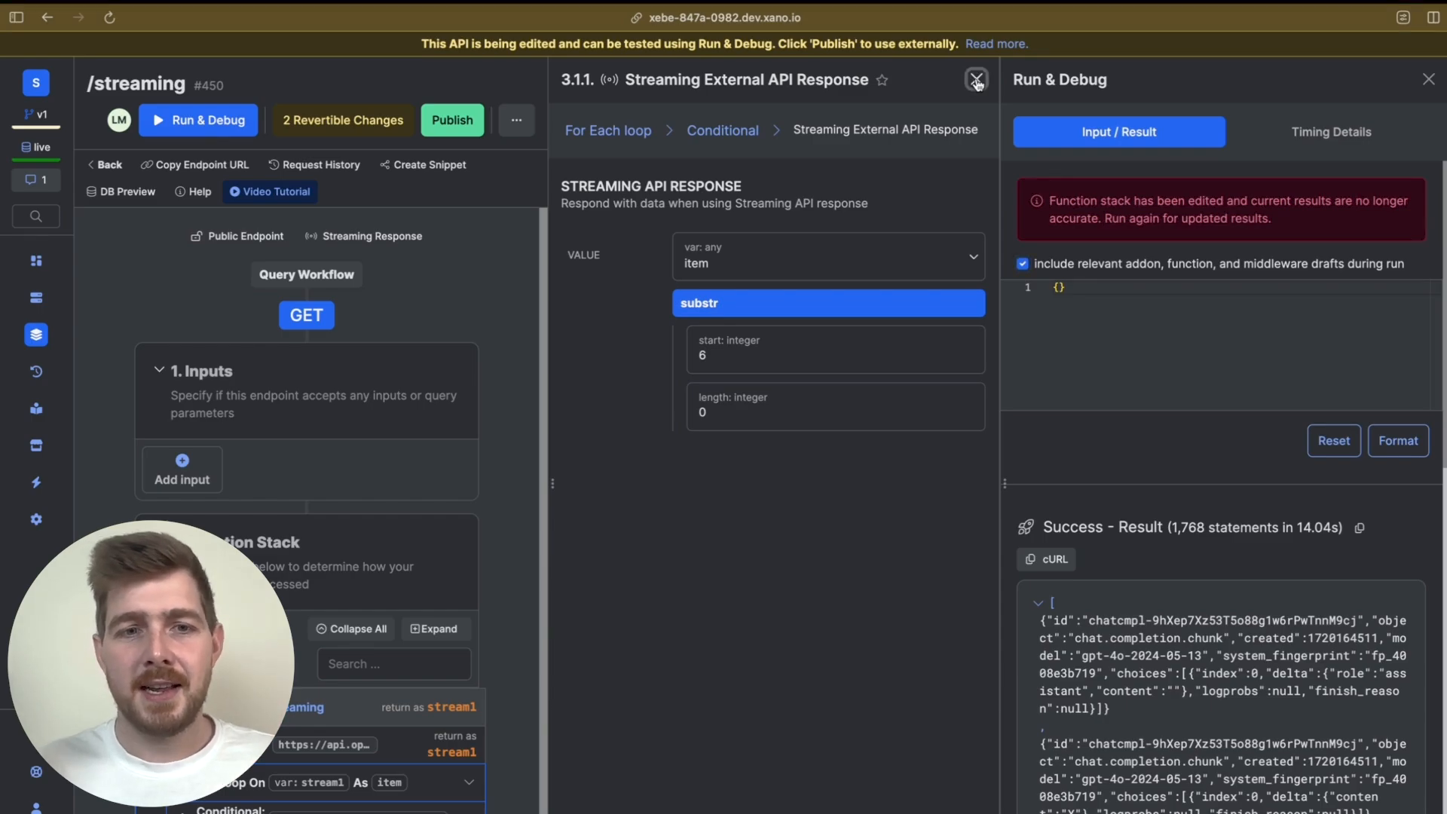
Step: Close the Streaming API Response step settings after adding substr from 6
left_click(977, 80)
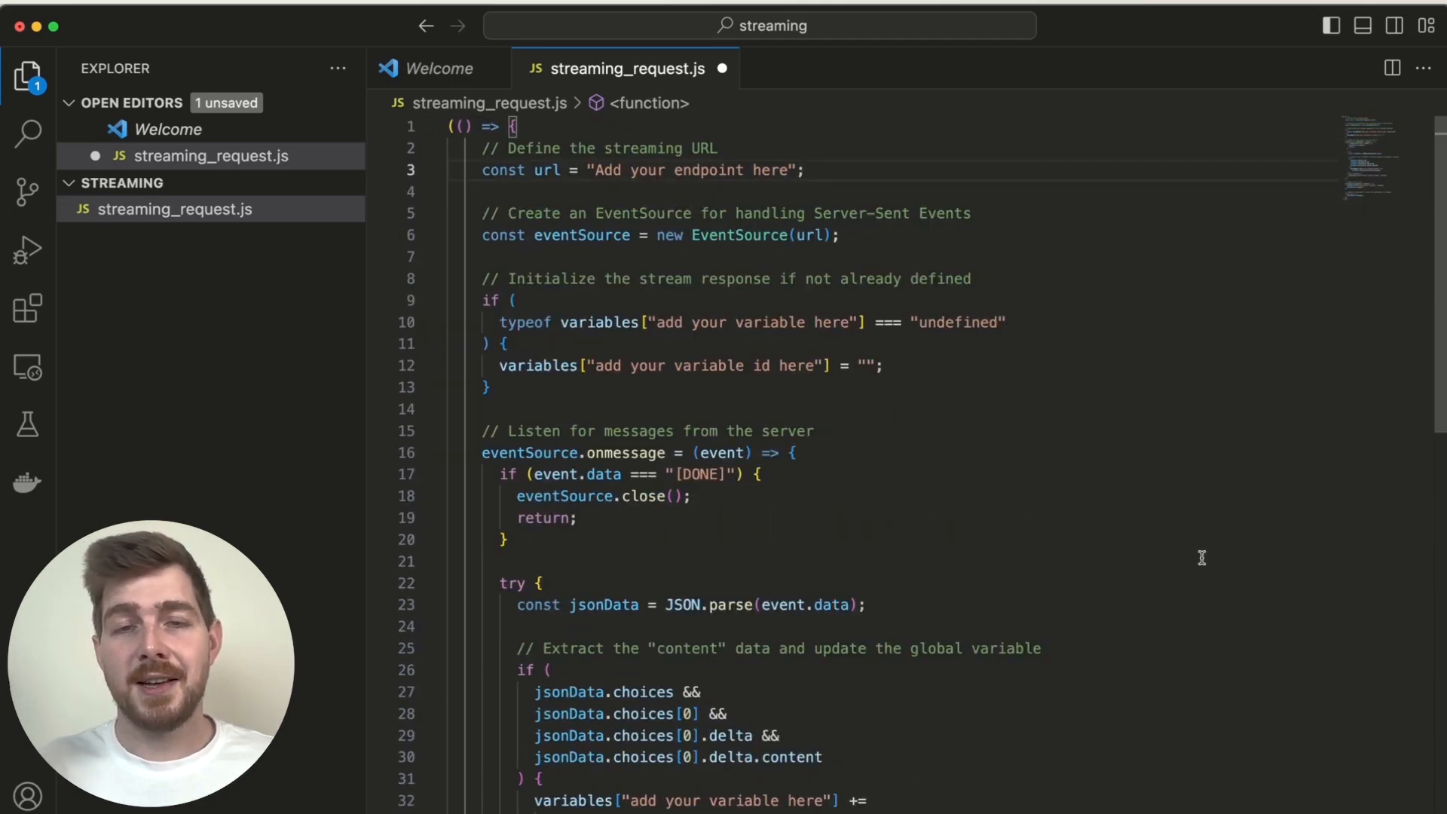
Step: Review streaming_request.js's EventSource handler appending chunk content, error handling and closing
scroll("down", 3)
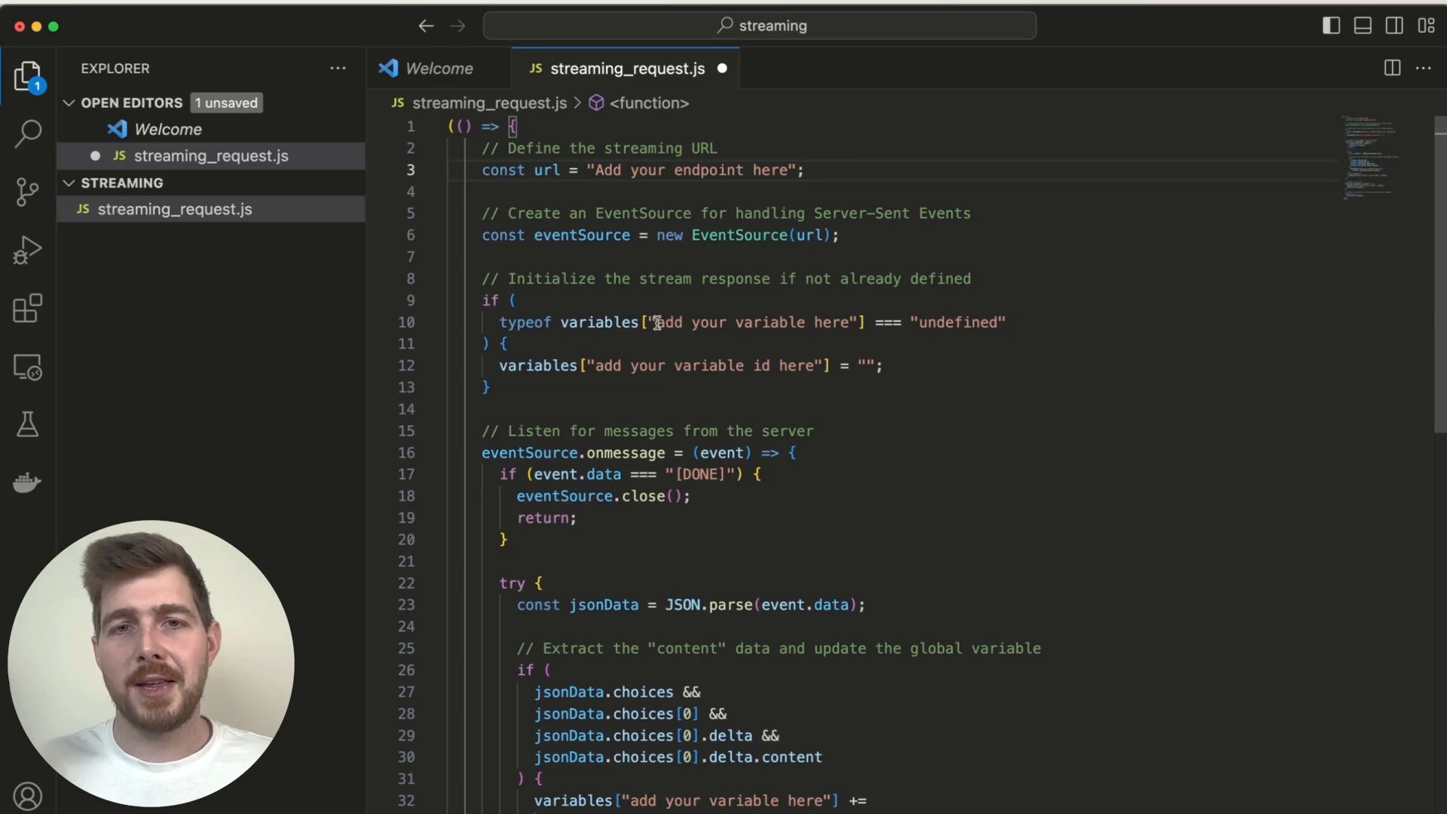
mouse_move(835, 317)
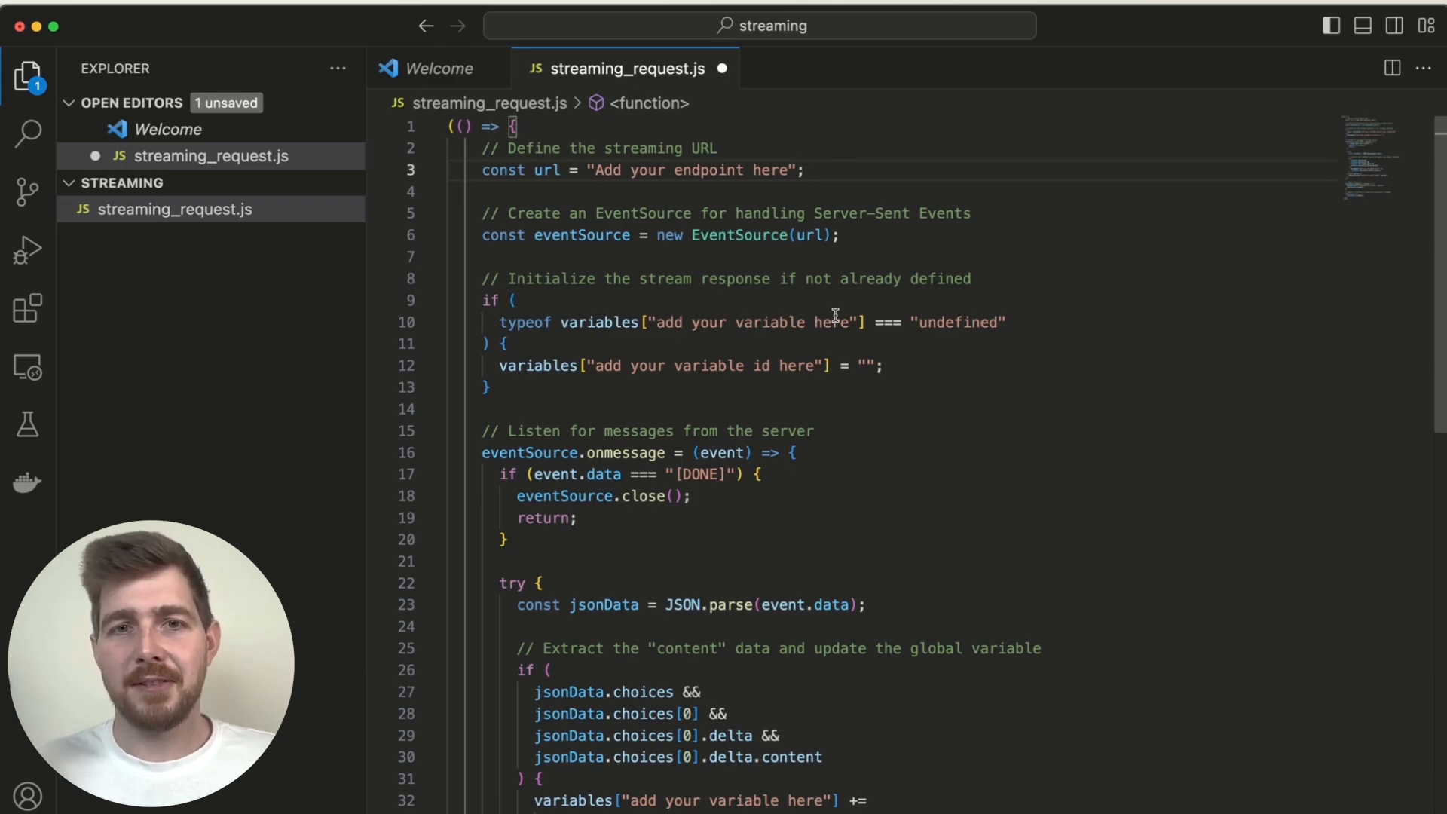
scroll("down", 3)
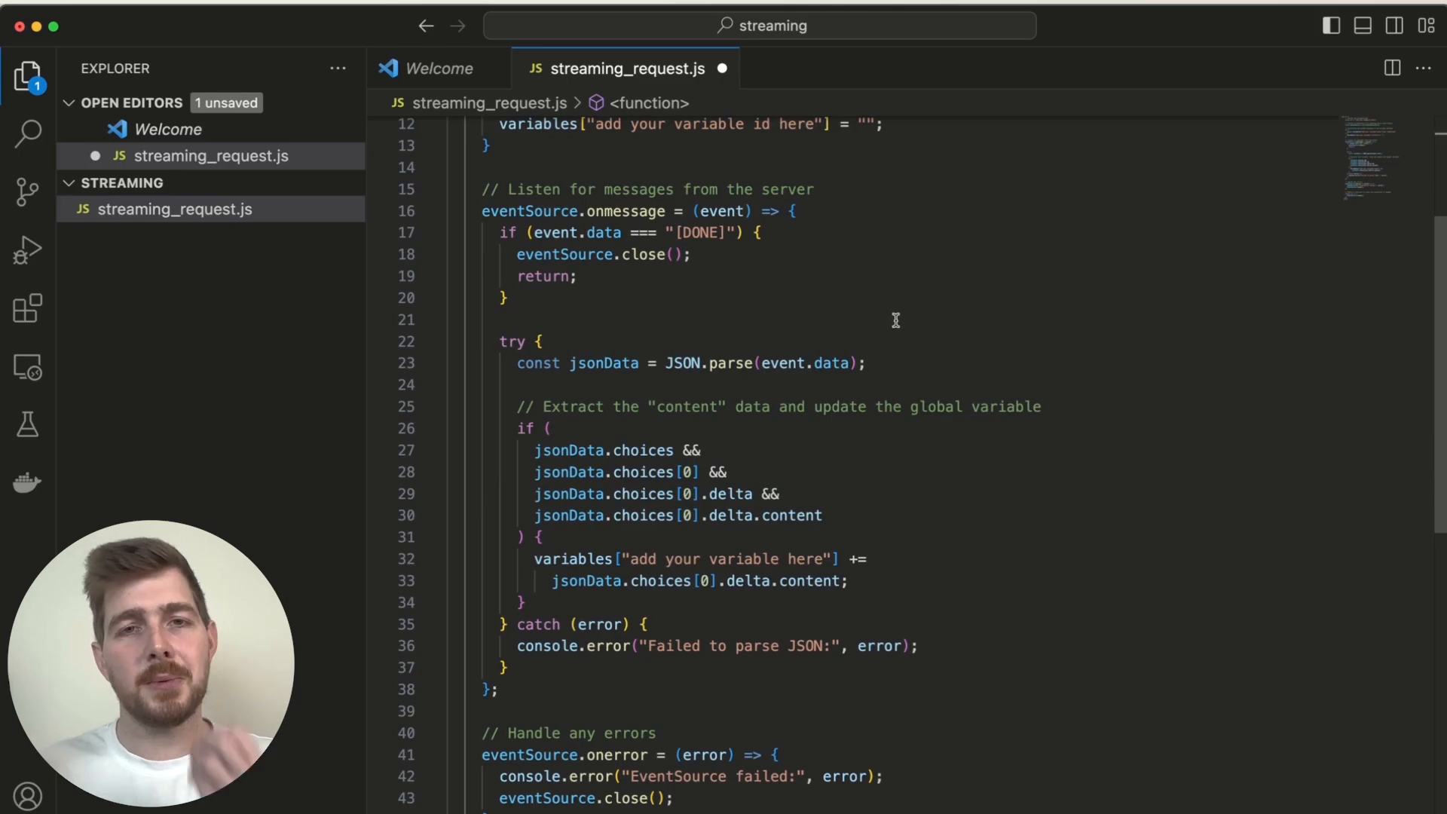
mouse_move(895, 404)
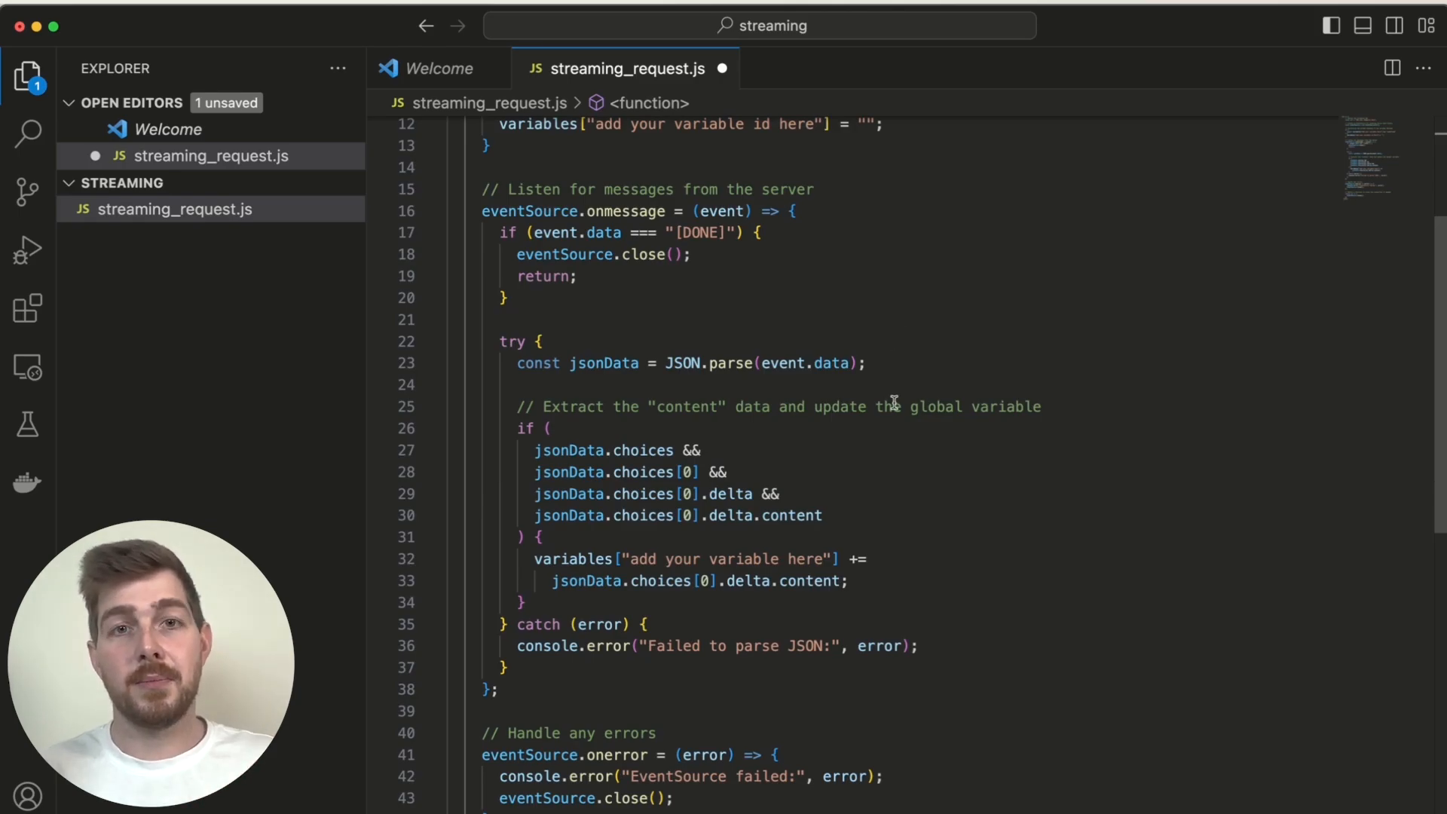
scroll("down", 3)
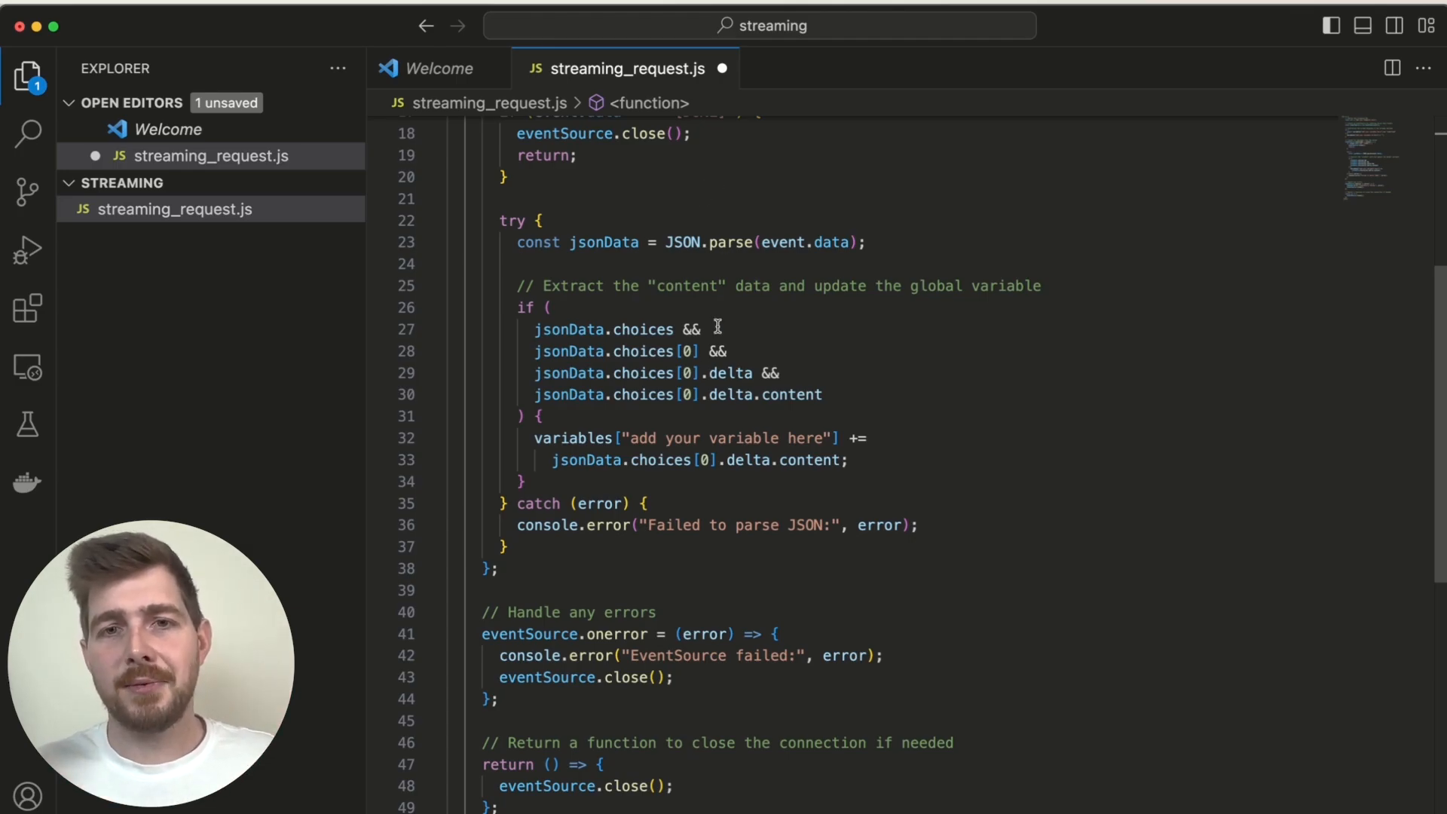
mouse_move(799, 395)
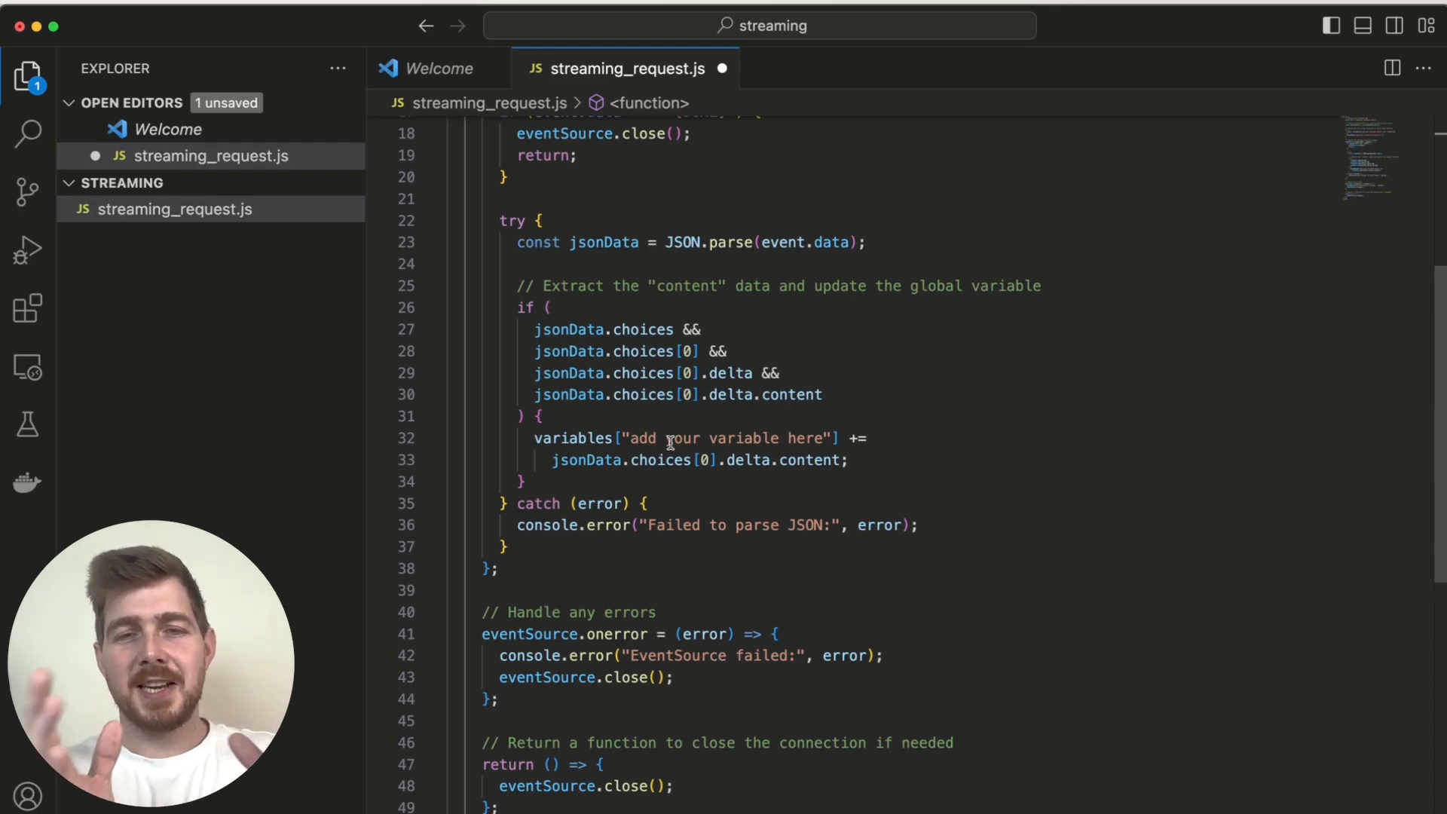
mouse_move(664, 428)
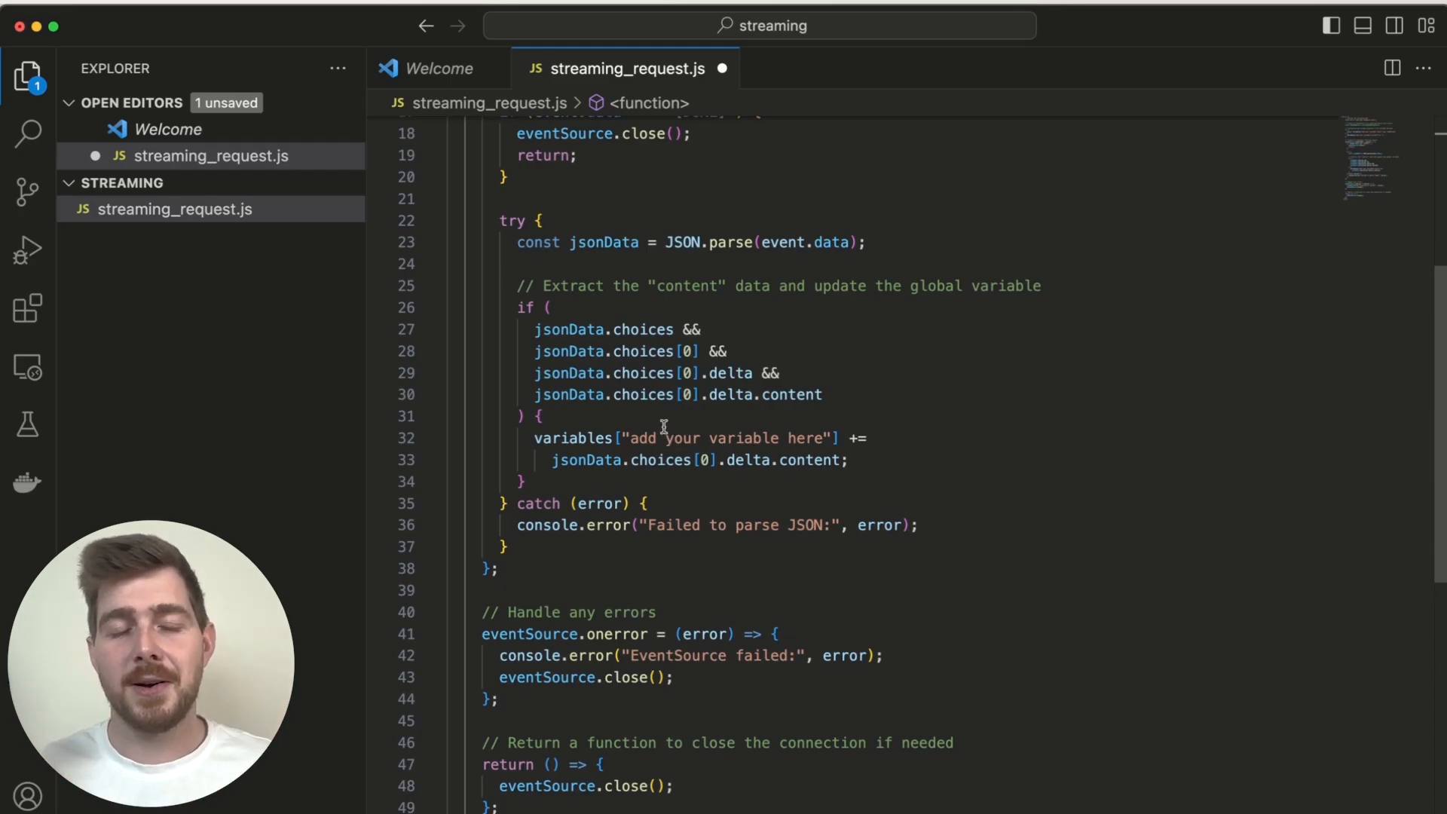
mouse_move(865, 368)
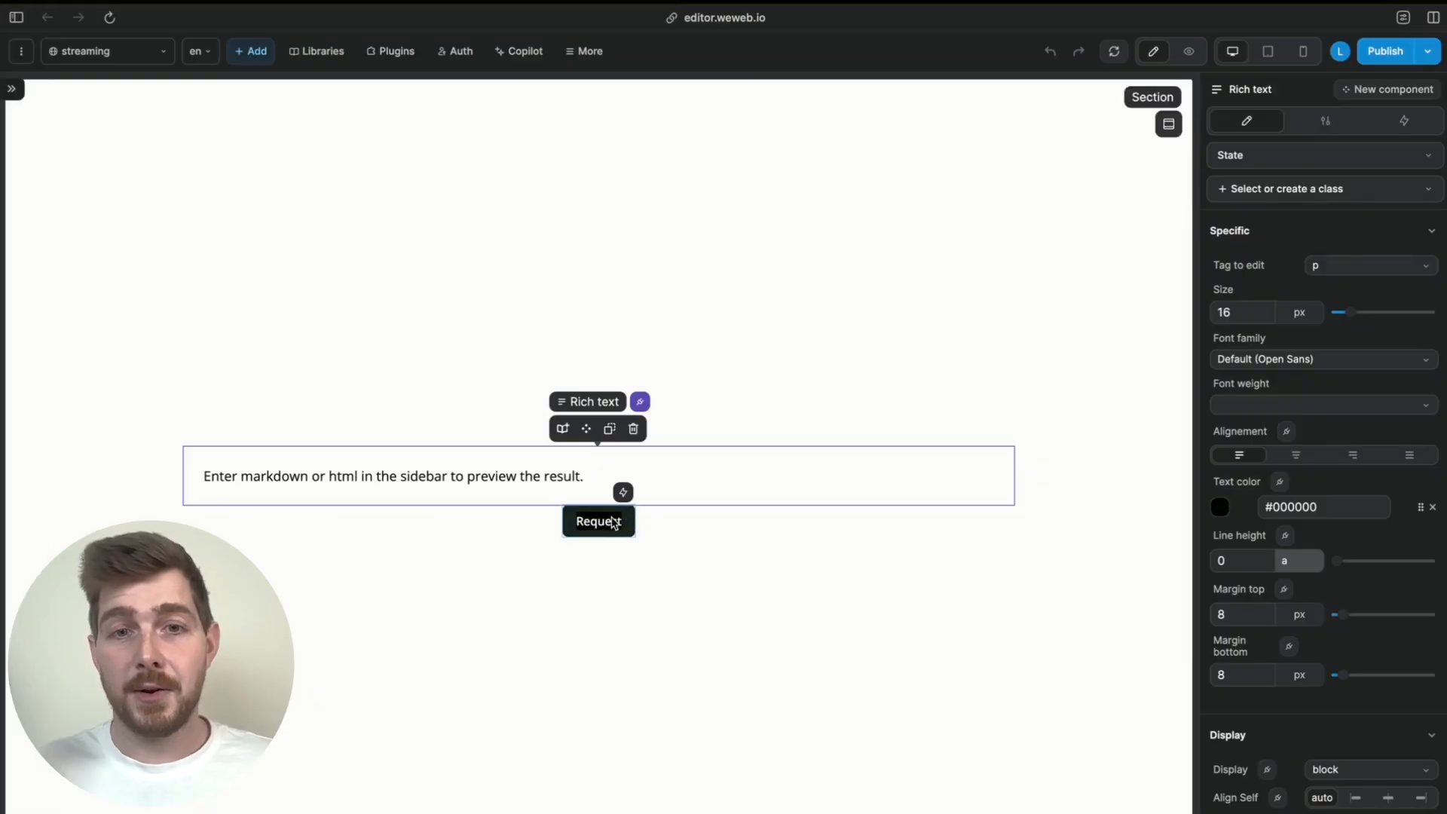
mouse_move(773, 422)
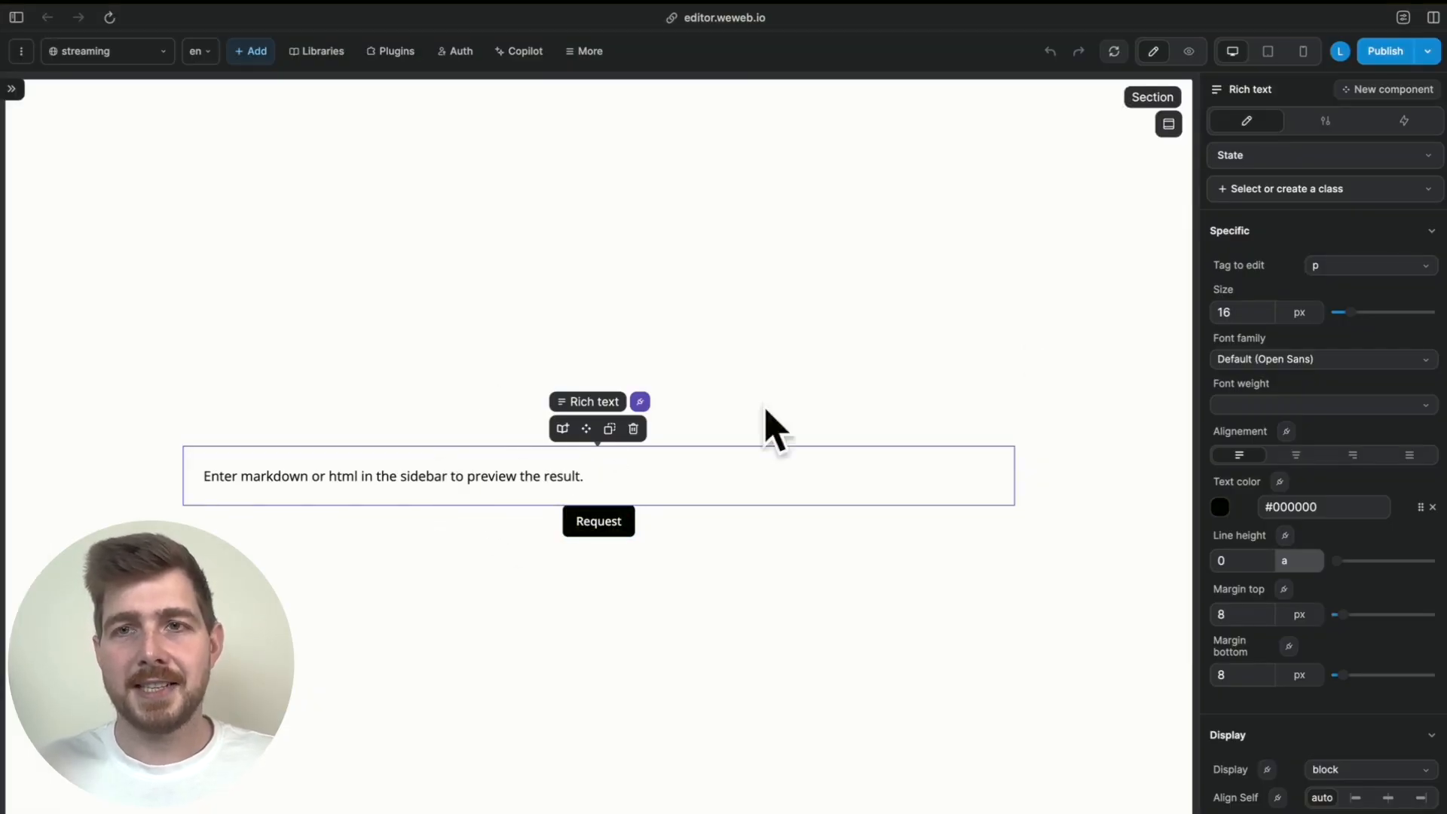
Step: Show the Content - en settings of the rich text element above the Request button
left_click(1325, 121)
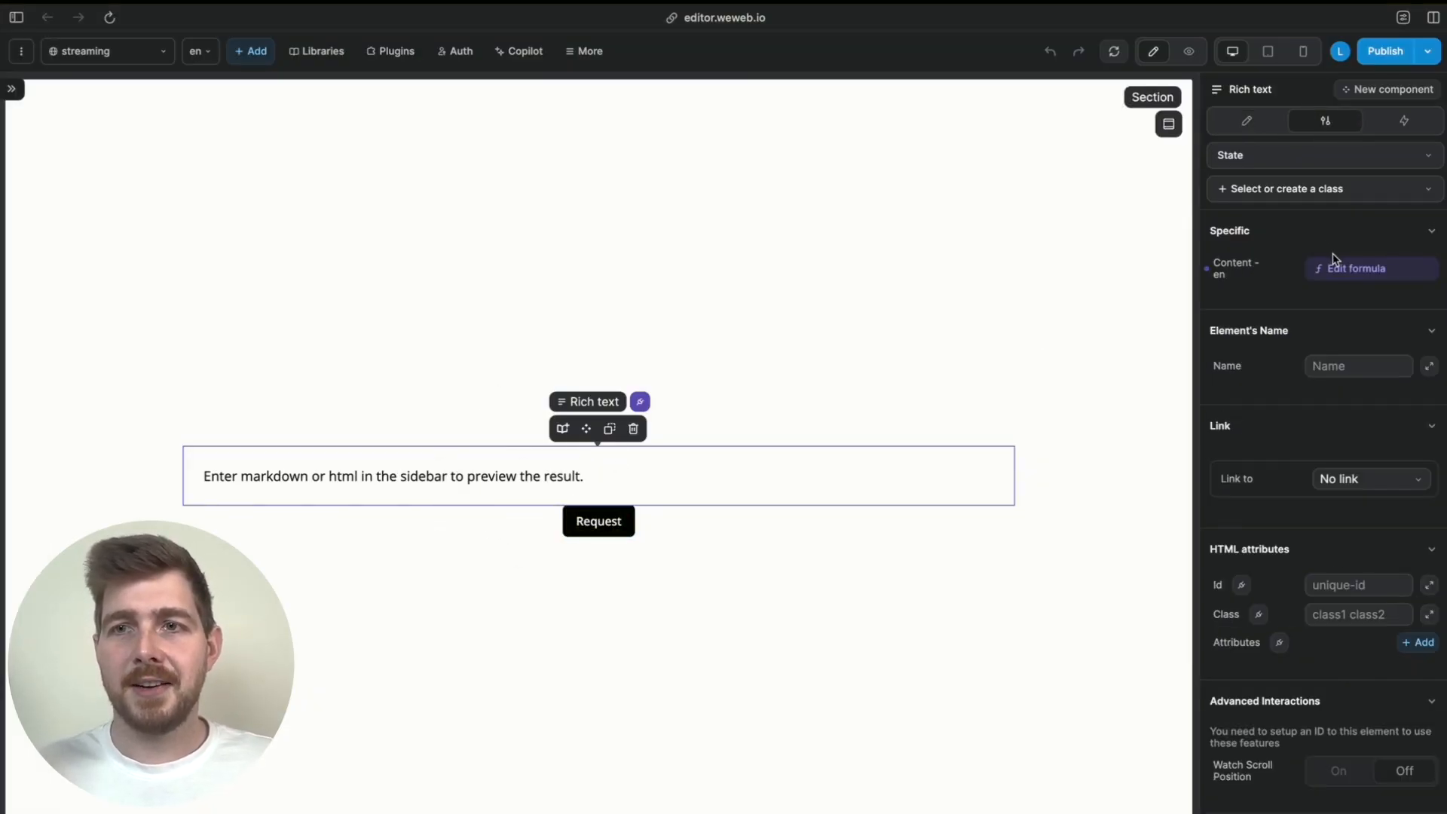
left_click(1371, 269)
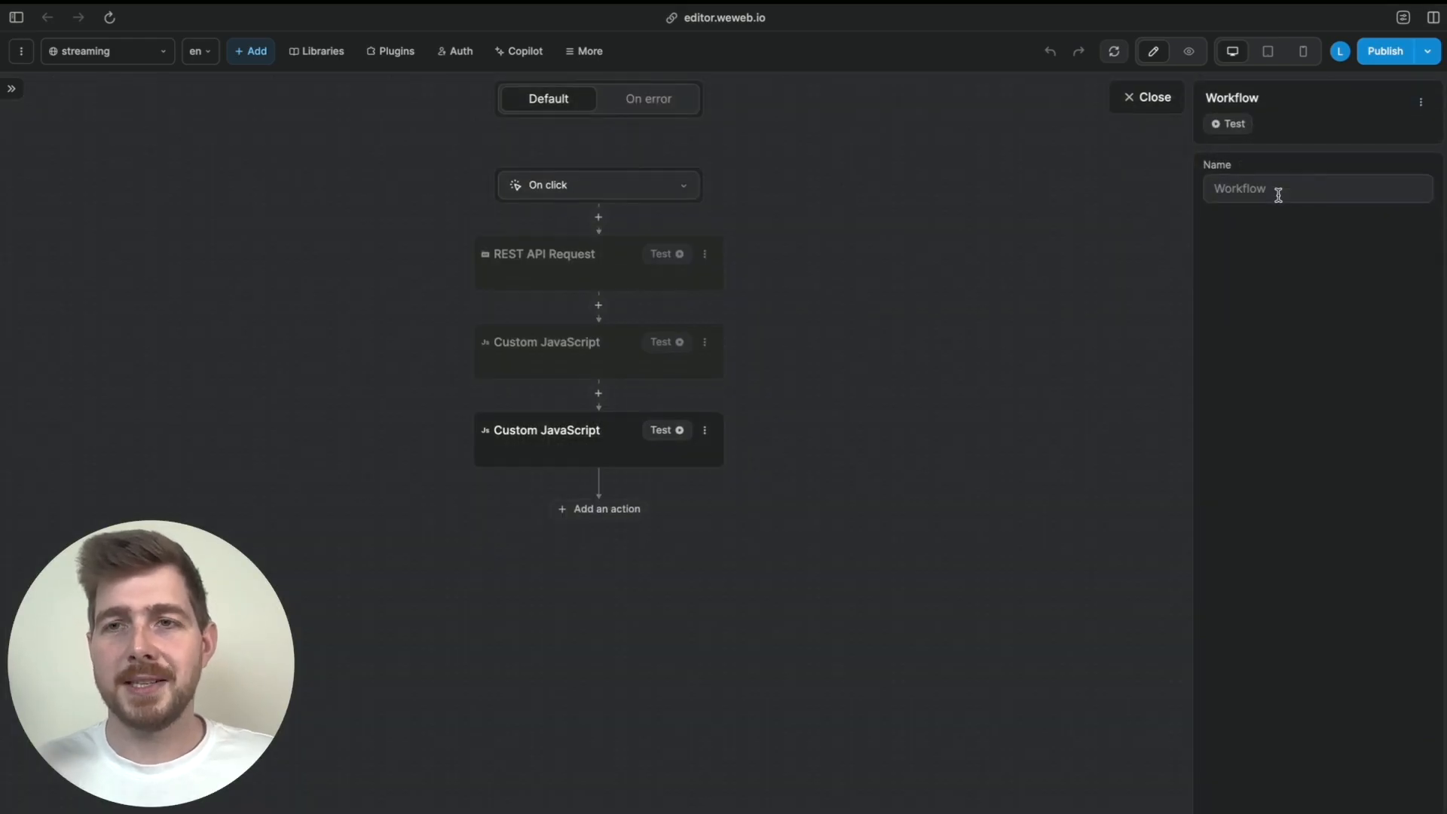
Step: View the code of the Request workflow's last Custom JavaScript action with its variable id
left_click(561, 431)
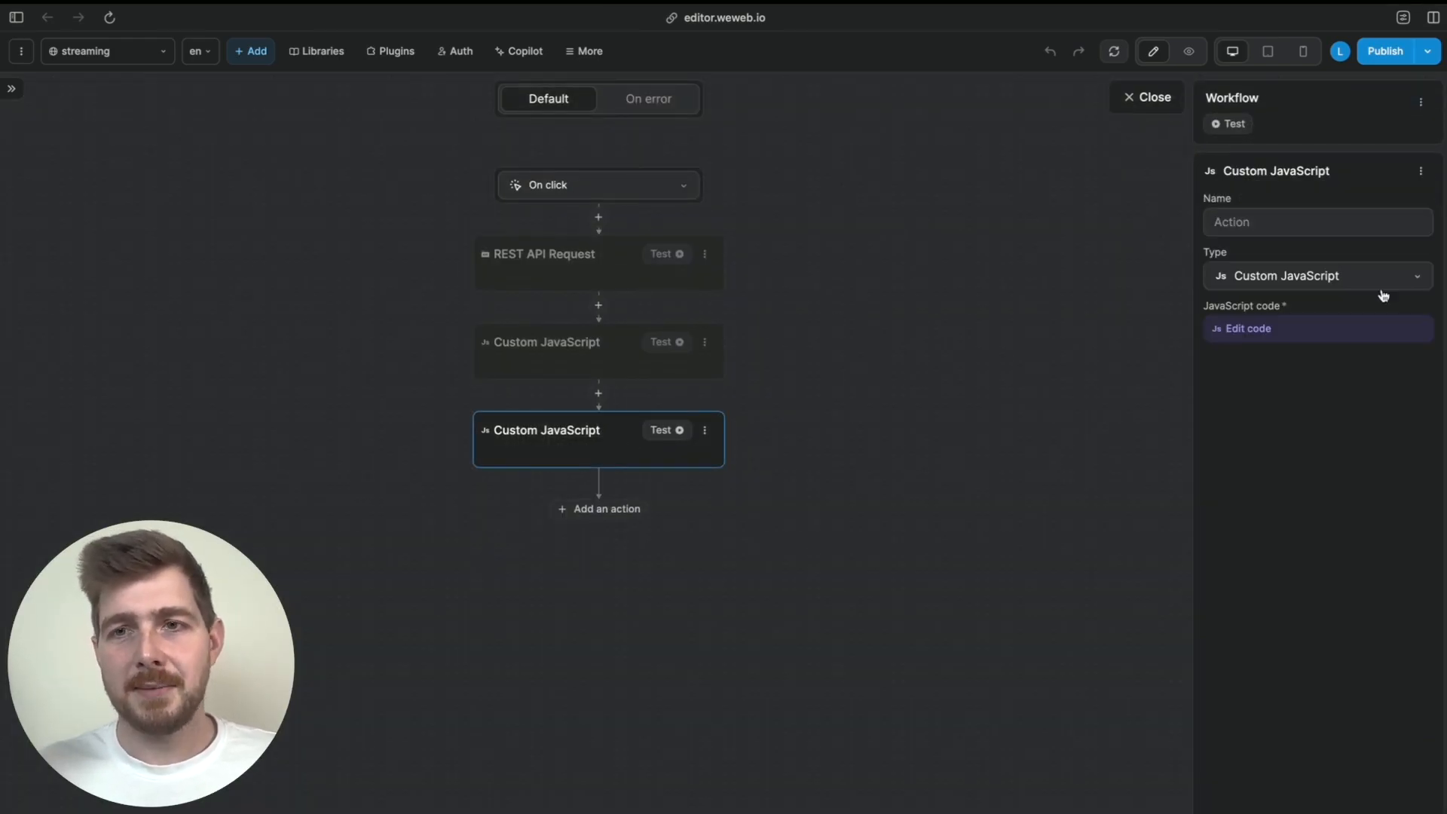
left_click(1248, 328)
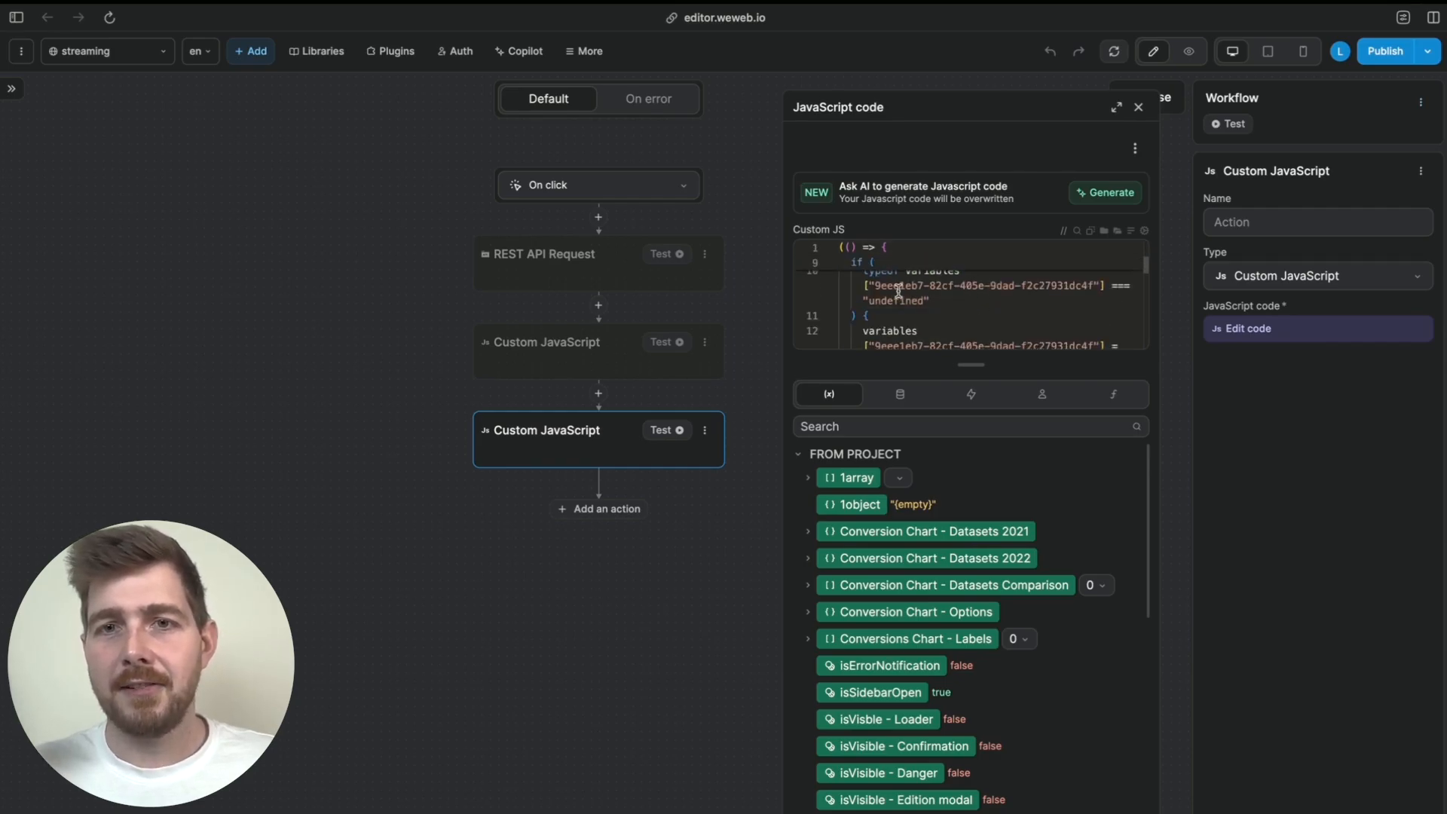
mouse_move(945, 286)
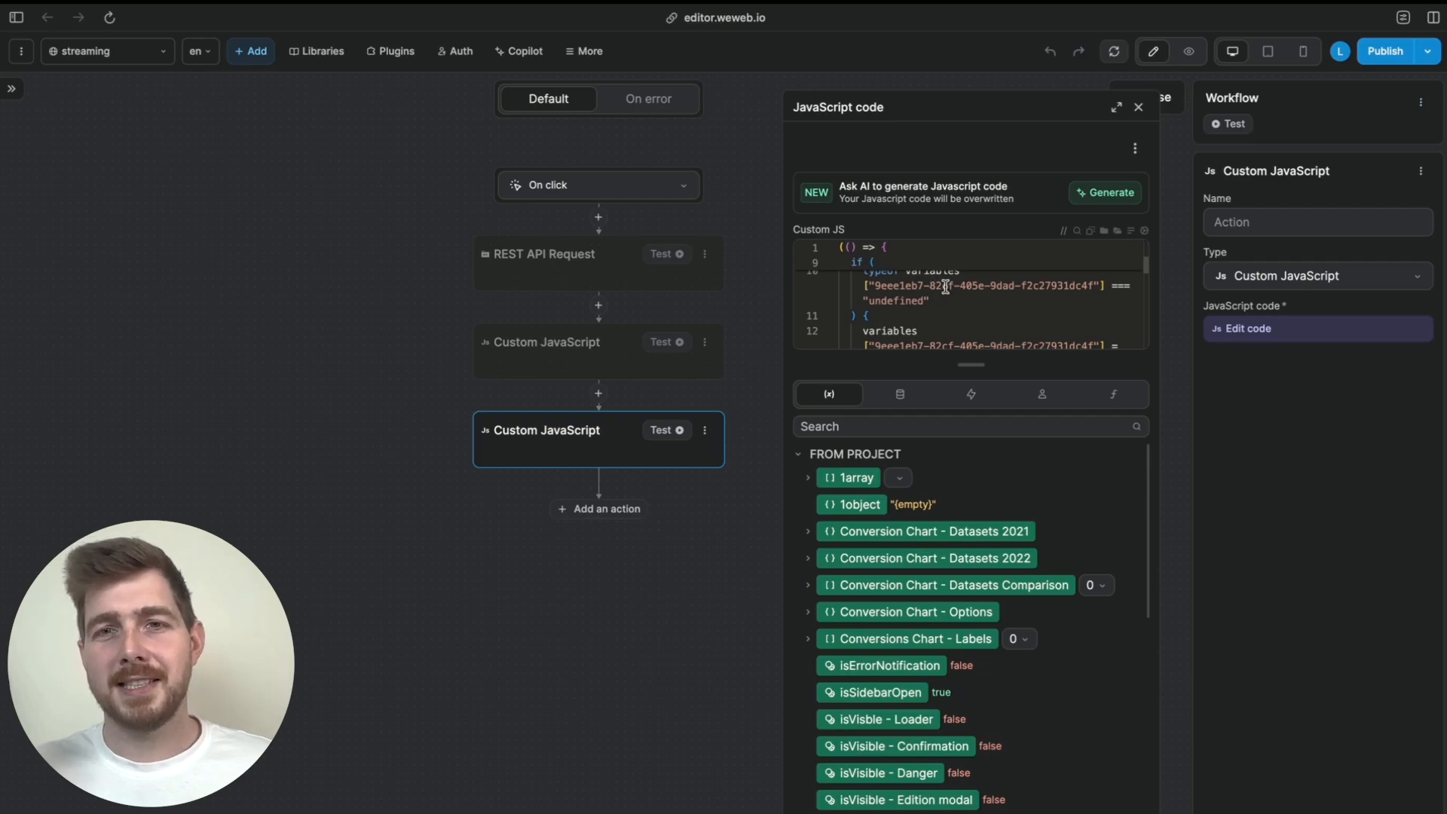
scroll("down", 3)
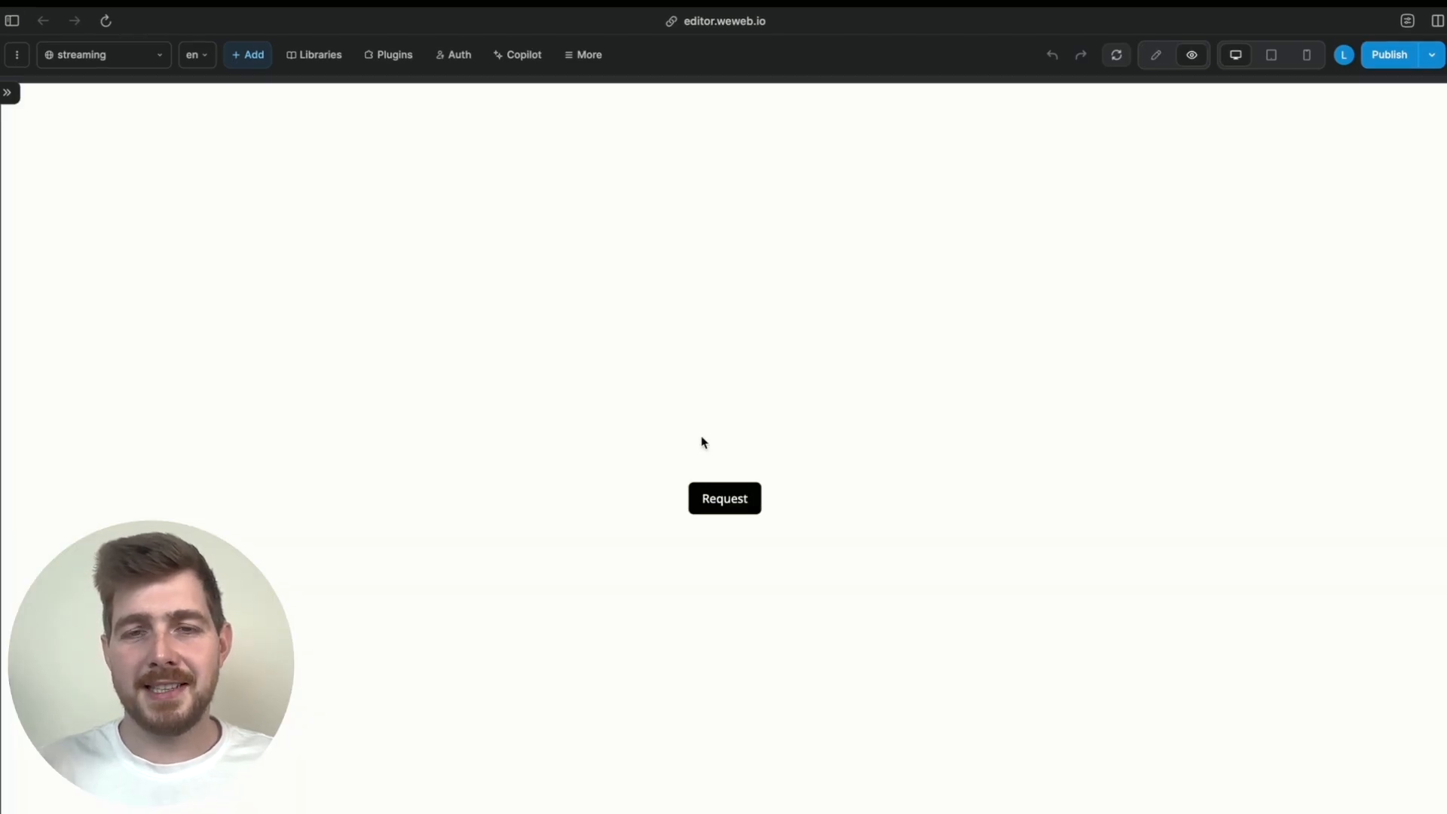
Step: Fire Request in preview so the rich text fills with the streamed Xano write-up
left_click(723, 498)
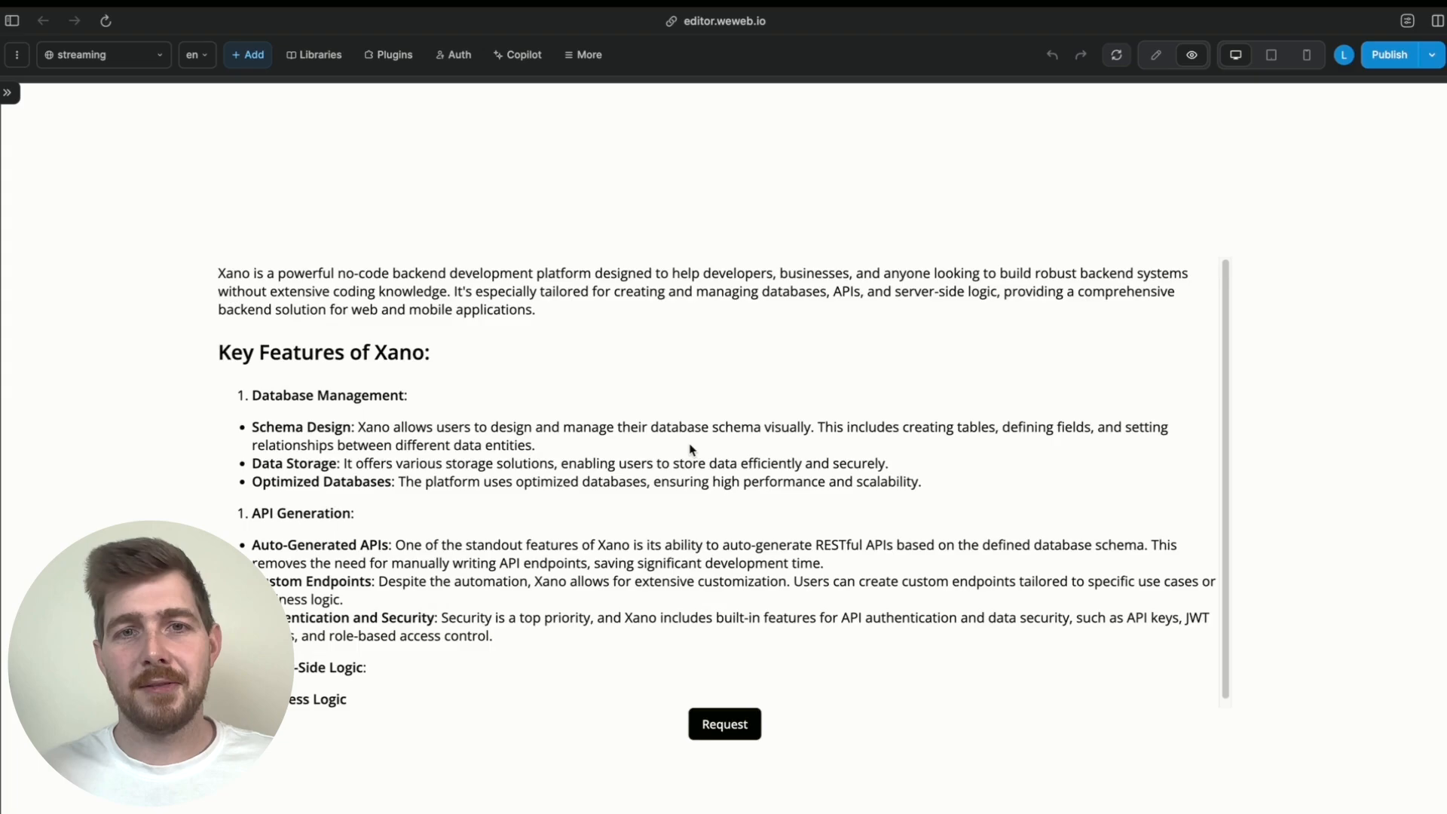
scroll("down", 3)
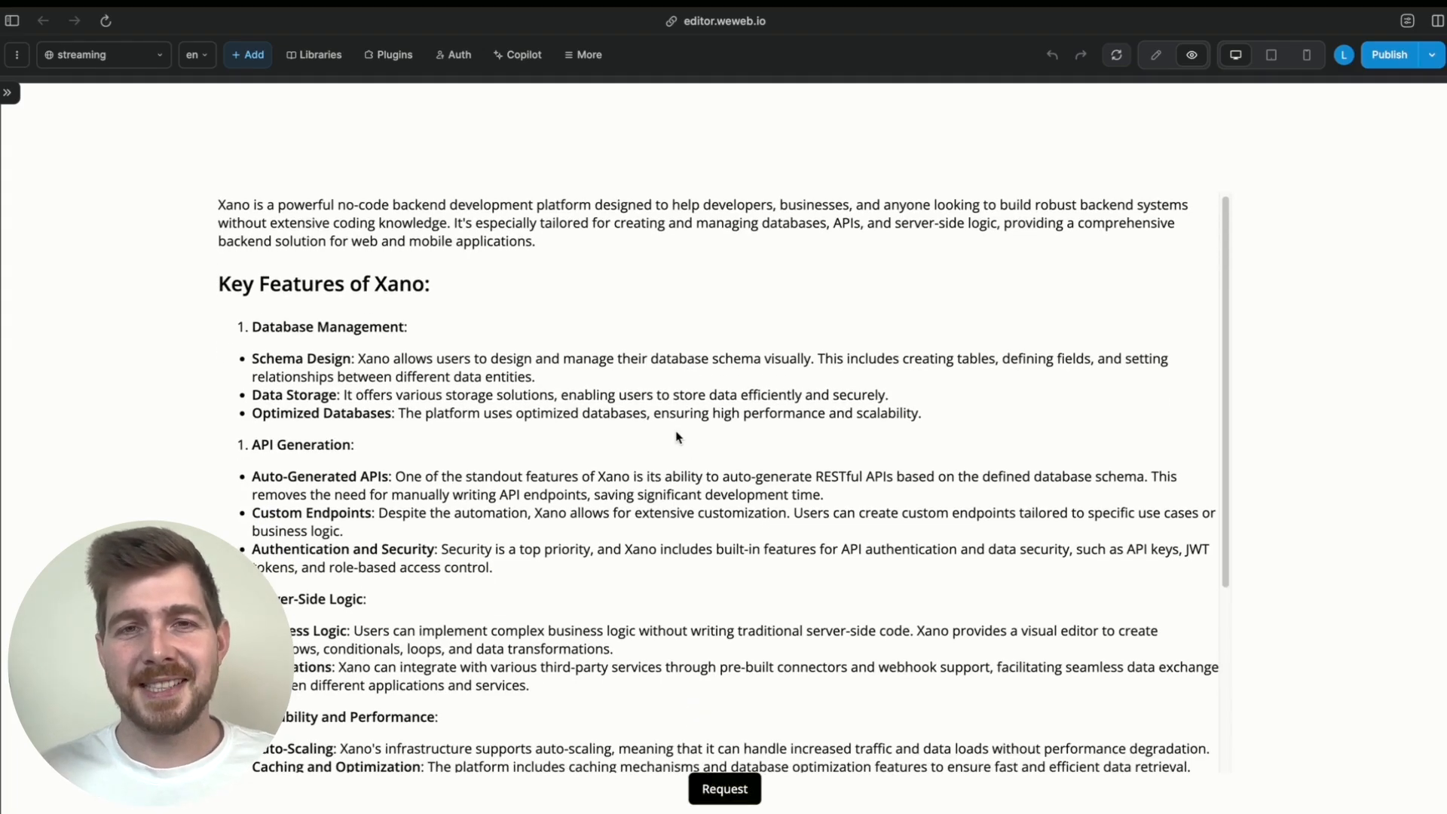
scroll("down", 3)
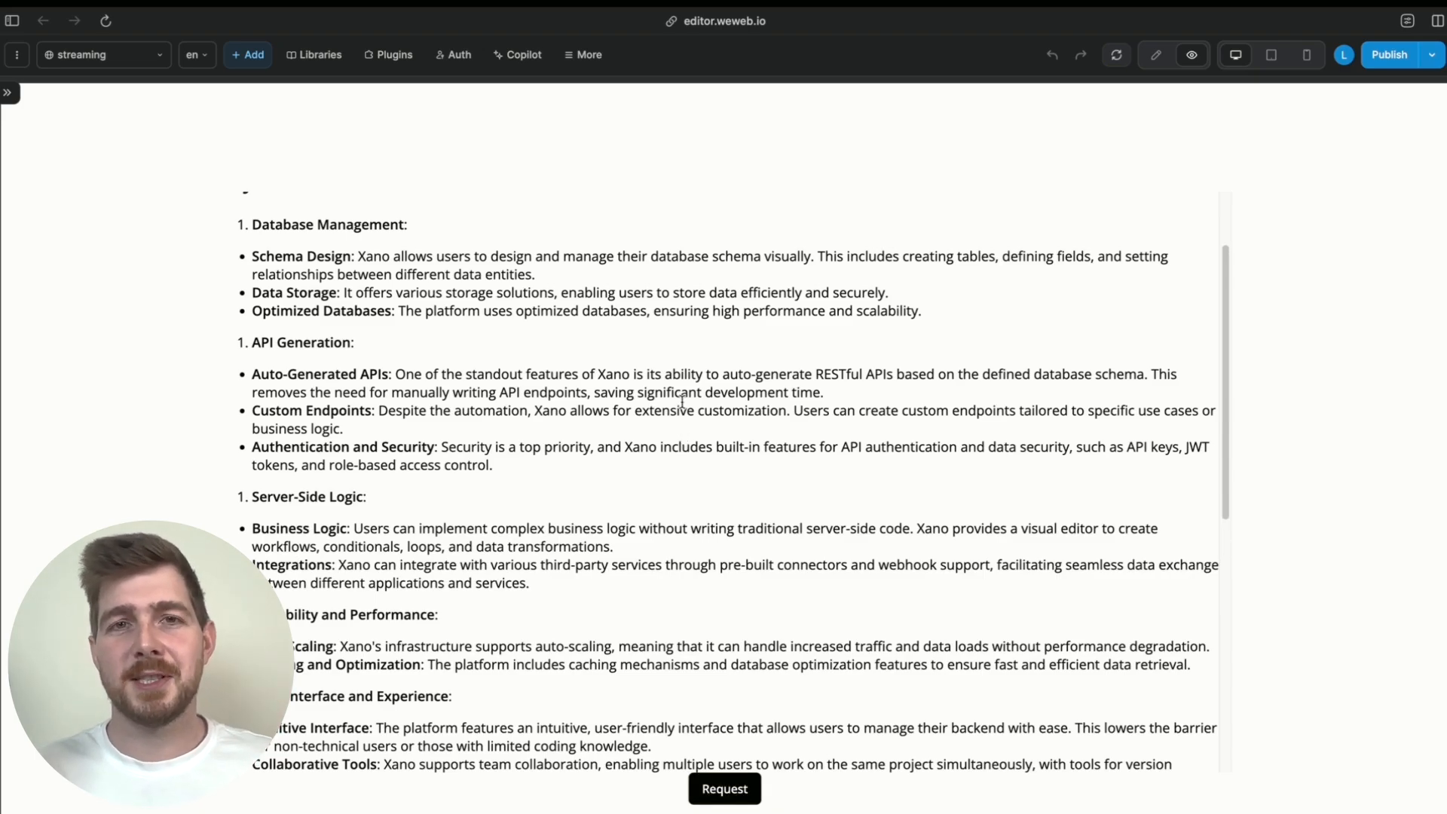
scroll("down", 3)
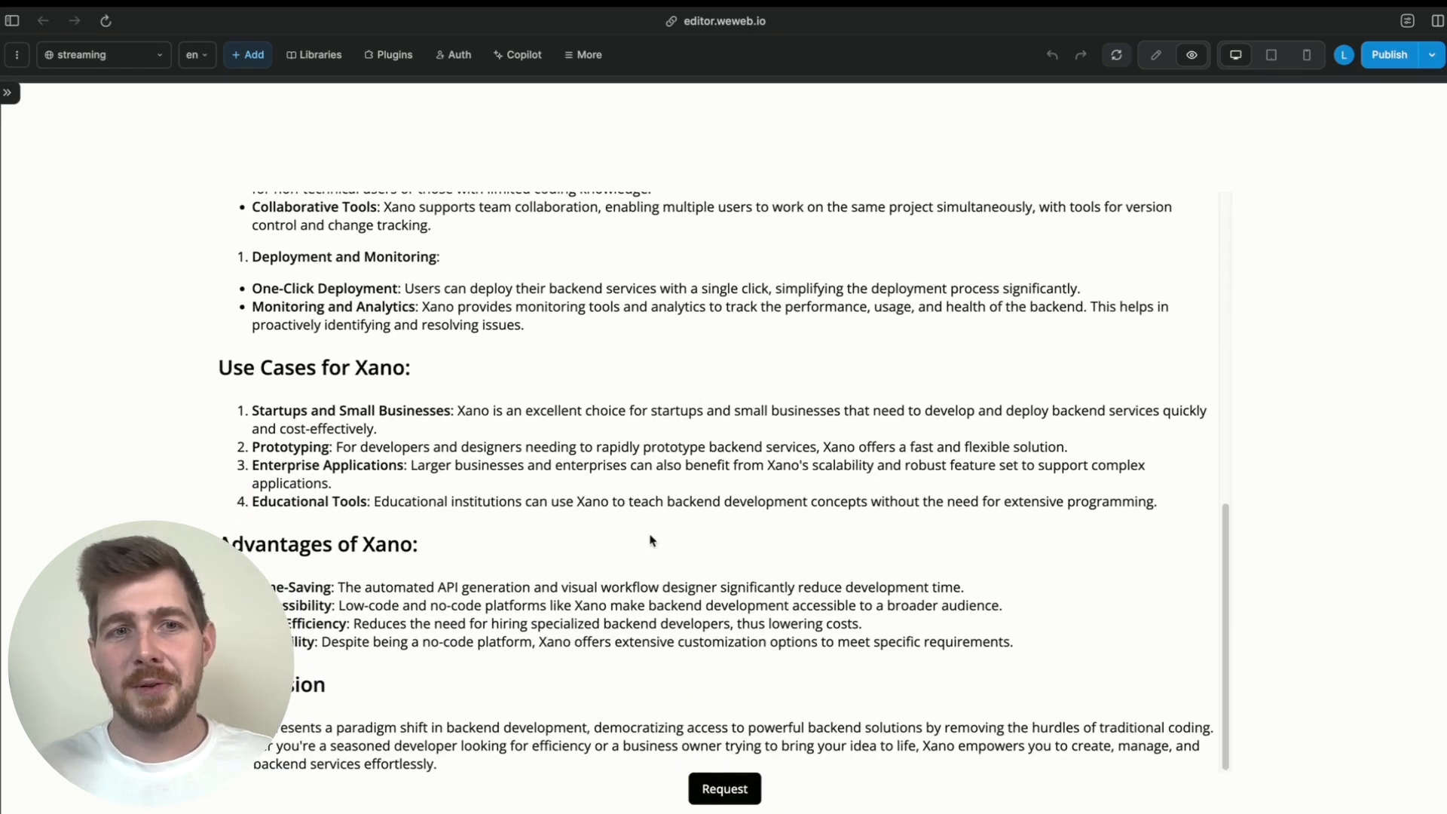
scroll("up", 3)
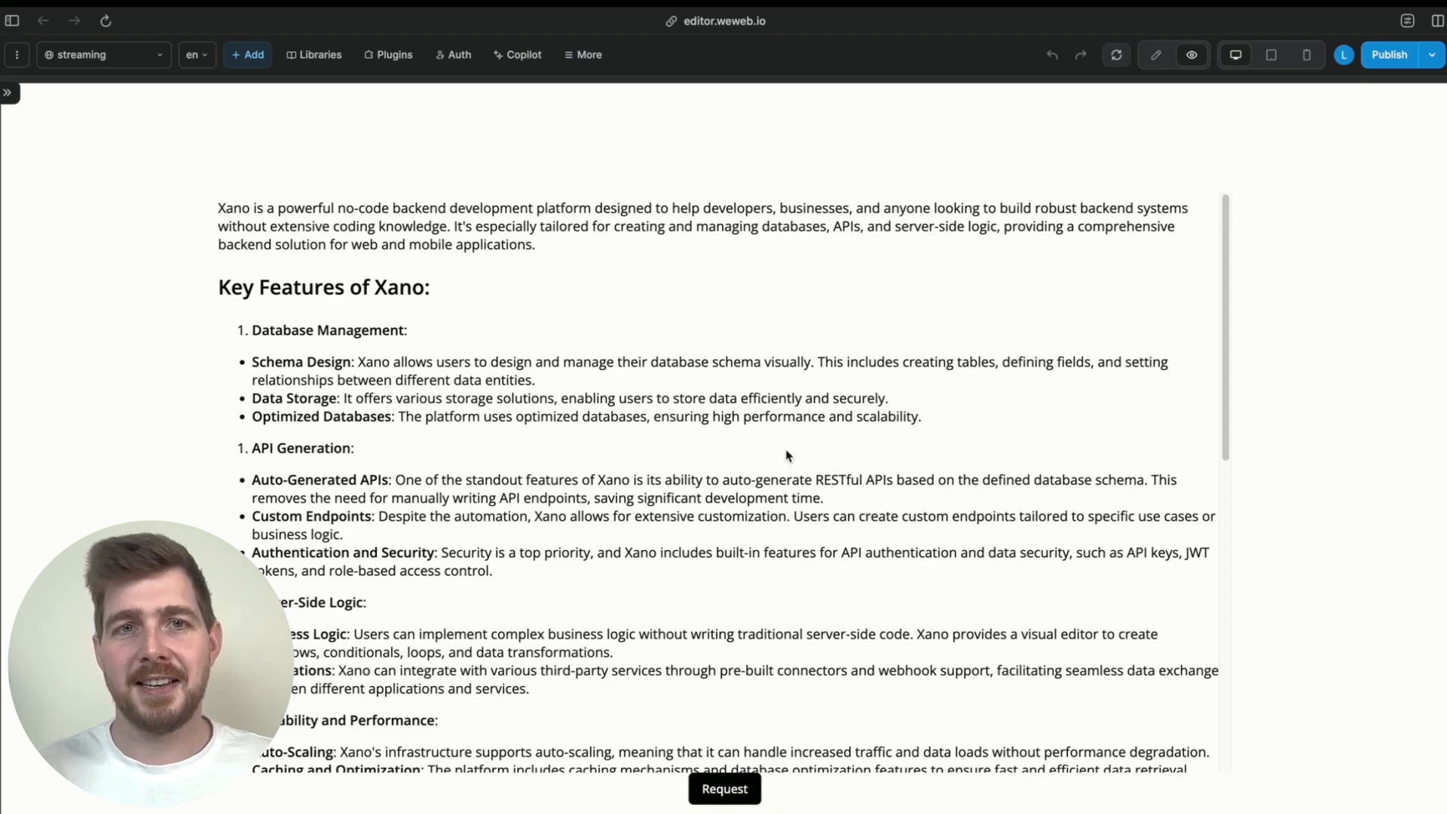